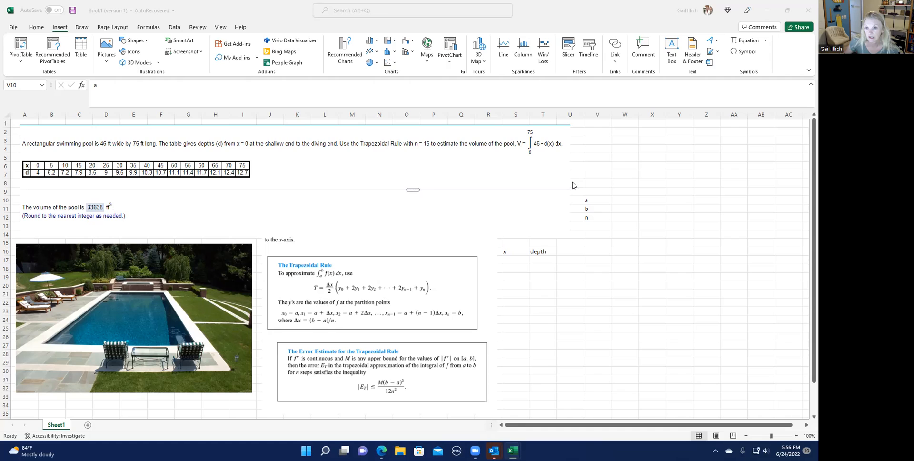
pyautogui.moveTo(549, 140)
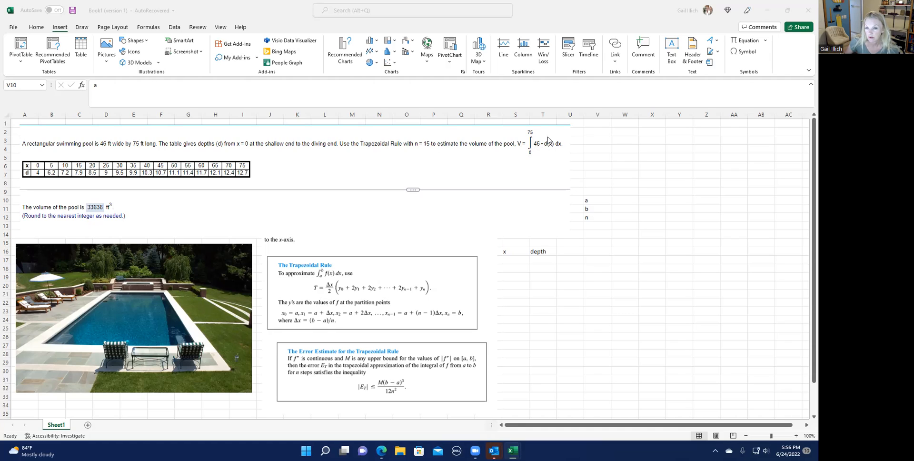
pyautogui.moveTo(551, 144)
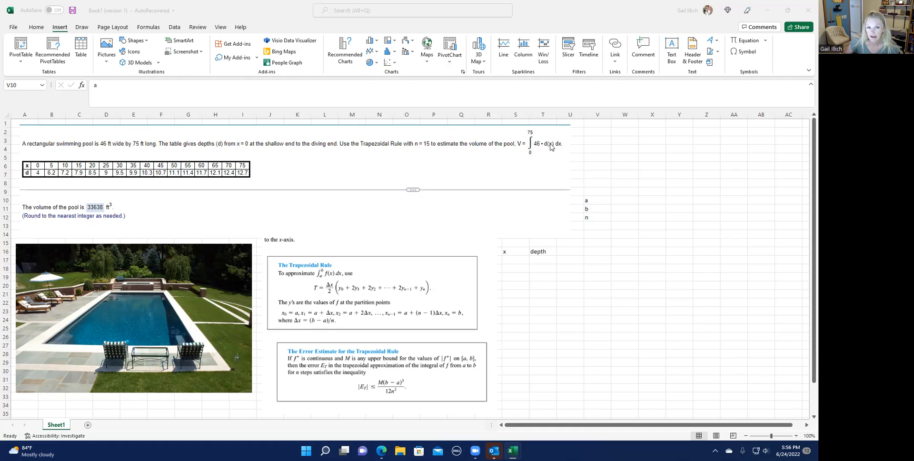
pyautogui.moveTo(546, 147)
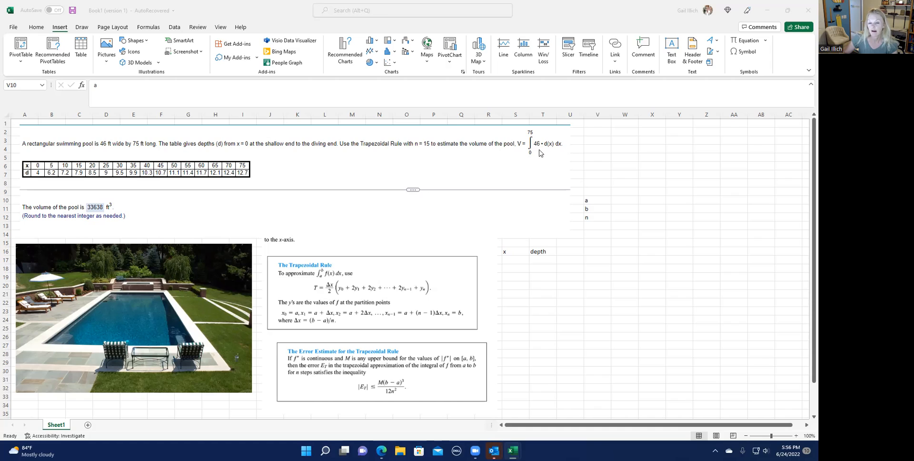
pyautogui.moveTo(560, 152)
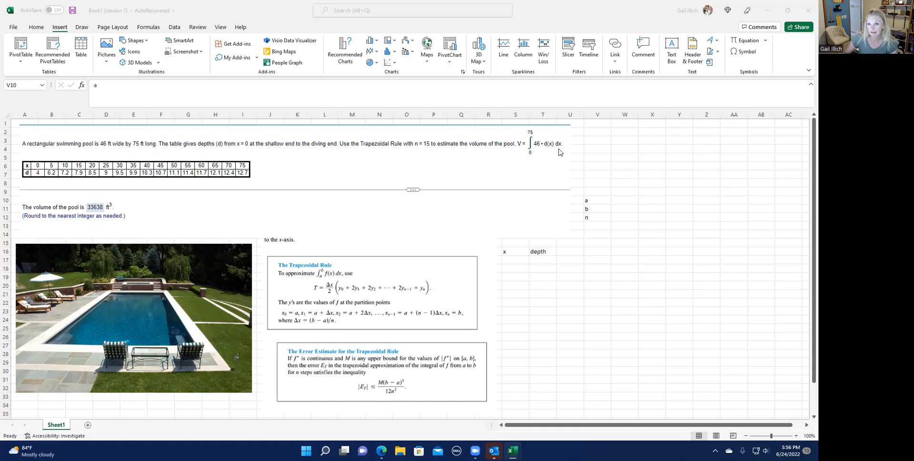
pyautogui.moveTo(525, 134)
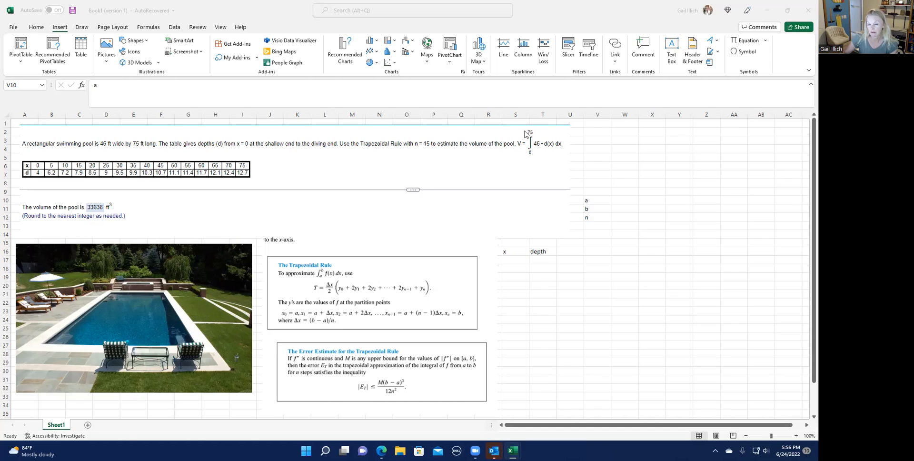
pyautogui.moveTo(516, 259)
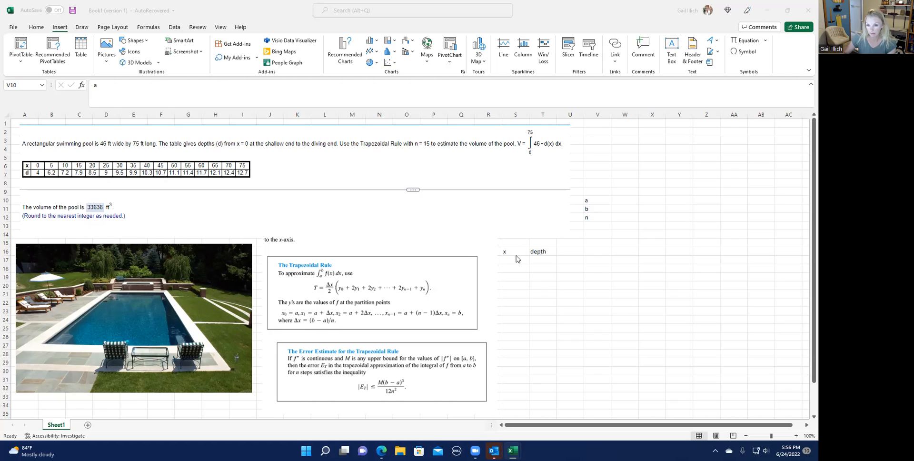
# - Enter the first x values 0, 5, 10 under the x heading and select them as a series seed
pyautogui.click(514, 260)
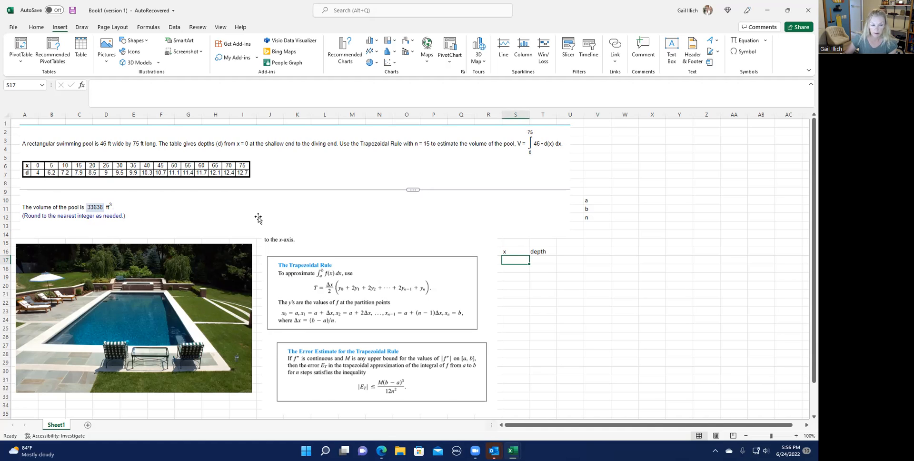
pyautogui.write('5')
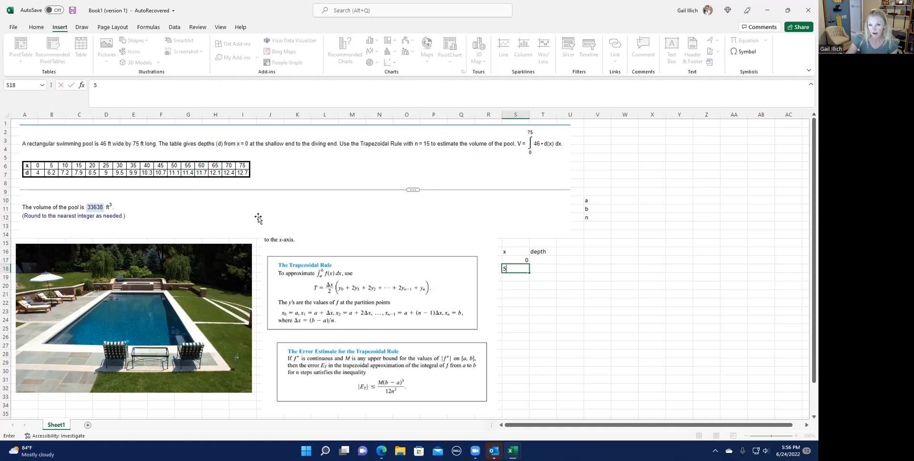
pyautogui.press('Return')
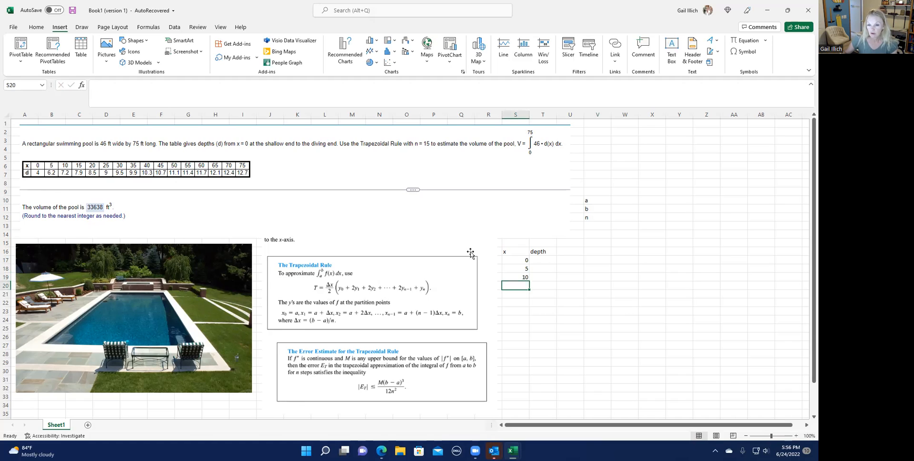
pyautogui.moveTo(513, 258)
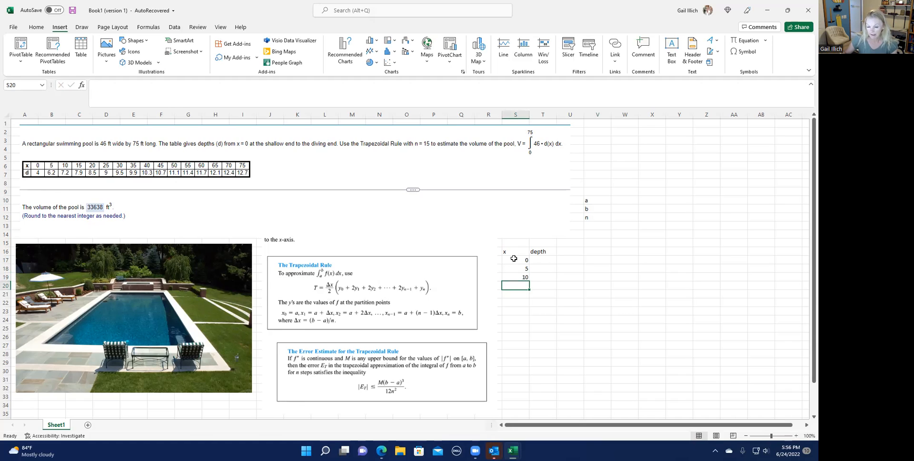
pyautogui.click(515, 259)
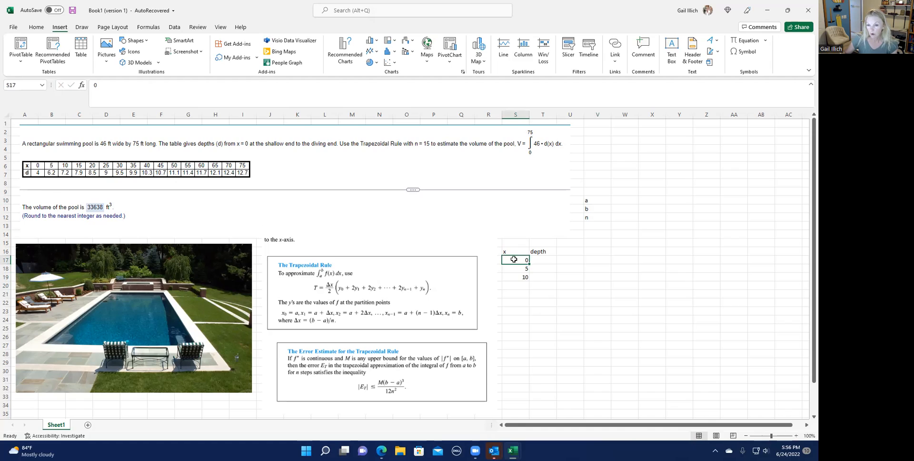
pyautogui.moveTo(514, 259); pyautogui.dragTo(515, 277)
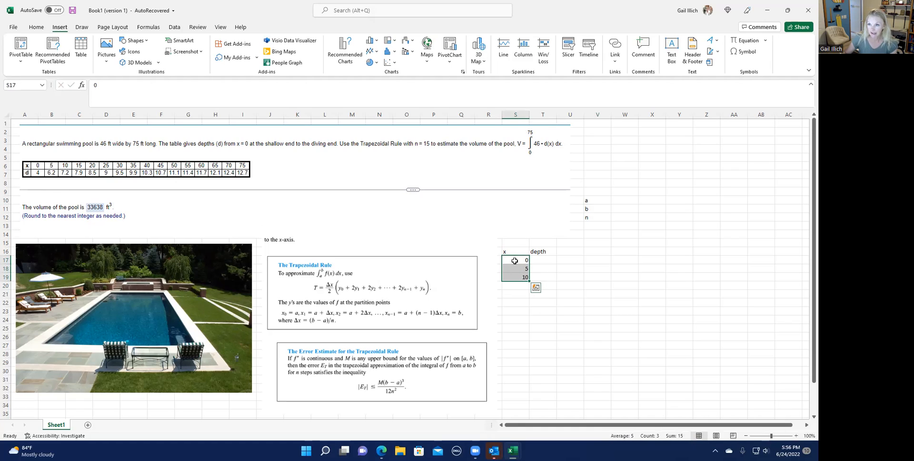
pyautogui.moveTo(520, 285)
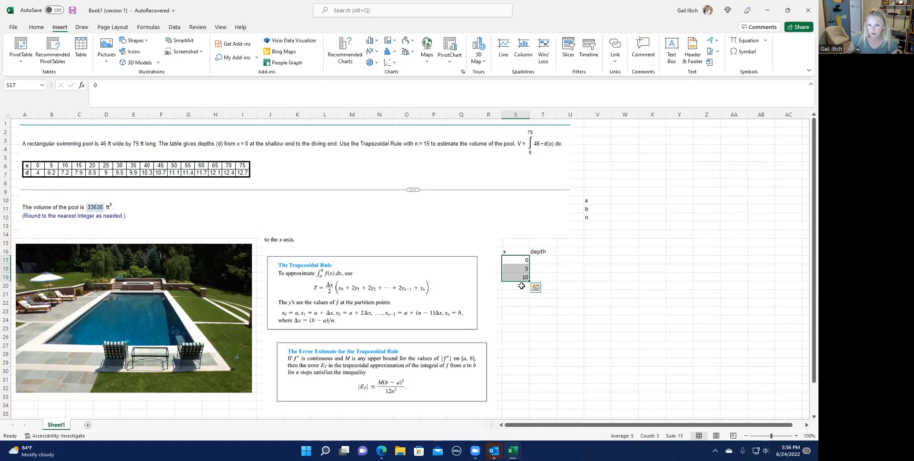
pyautogui.moveTo(529, 280)
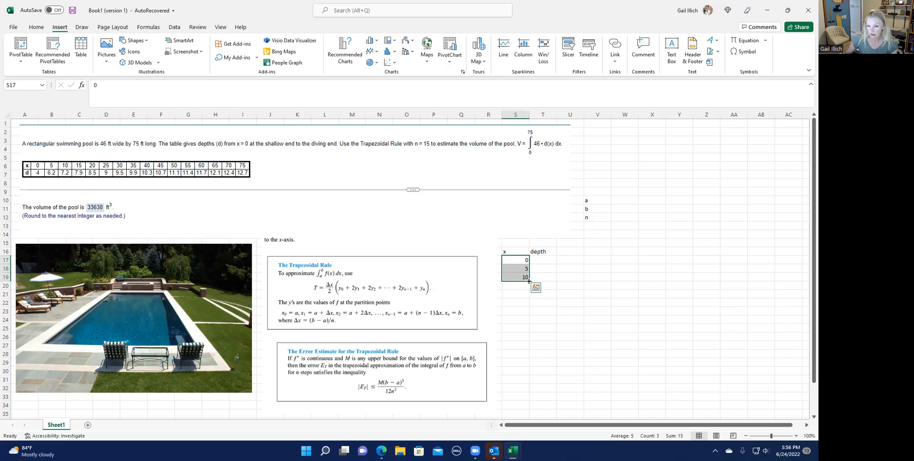
pyautogui.moveTo(527, 284)
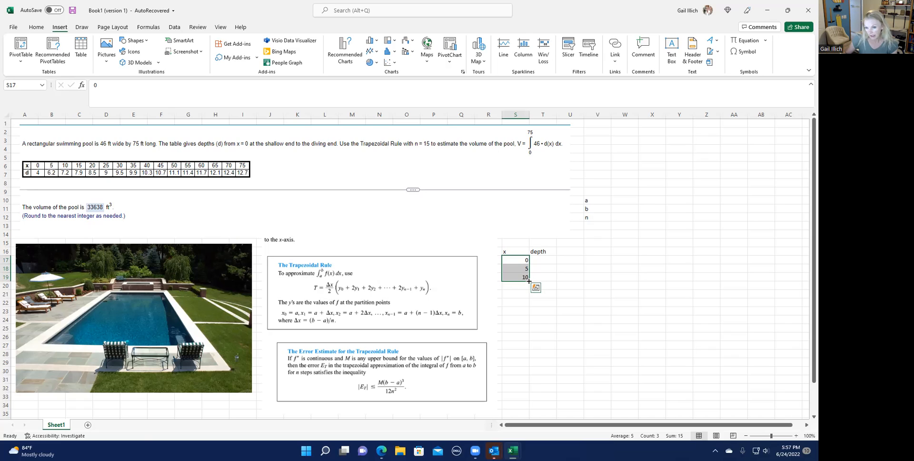
# - Fill the x series down the column in steps of 5 until it reaches 75
pyautogui.moveTo(527, 277); pyautogui.dragTo(527, 332)
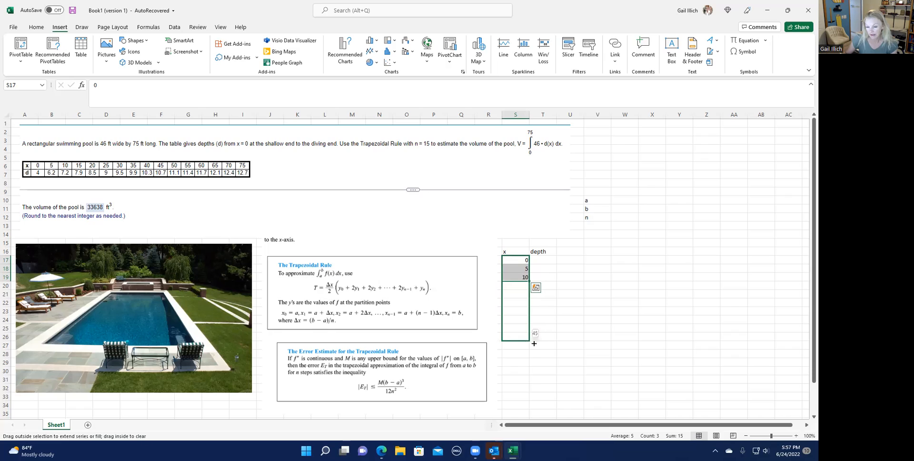
pyautogui.moveTo(534, 343); pyautogui.dragTo(530, 390)
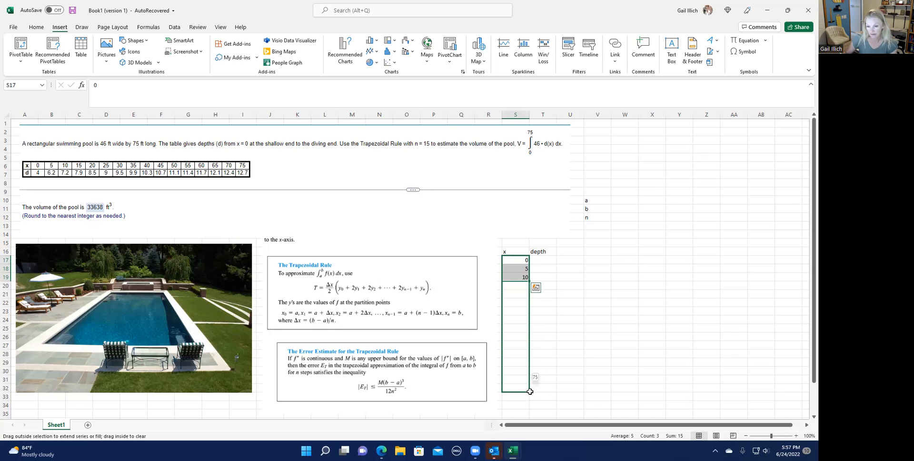
pyautogui.moveTo(526, 267); pyautogui.dragTo(529, 390)
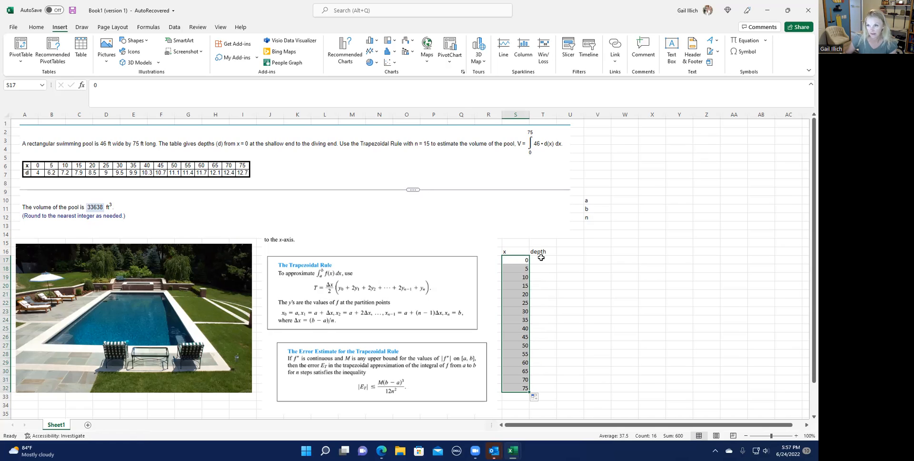
# - Enter the measured depths beside each x value, starting 4, 6.2, 7.2, 7.9 through 12.7
pyautogui.click(542, 258)
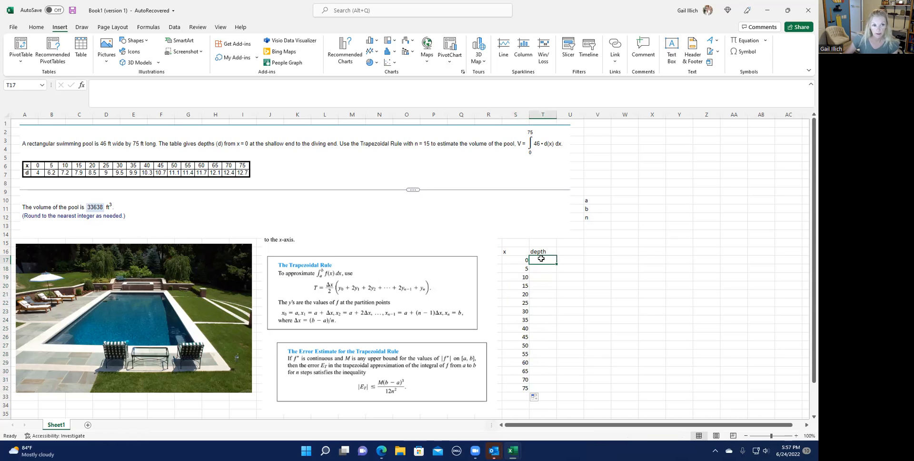
pyautogui.write('4')
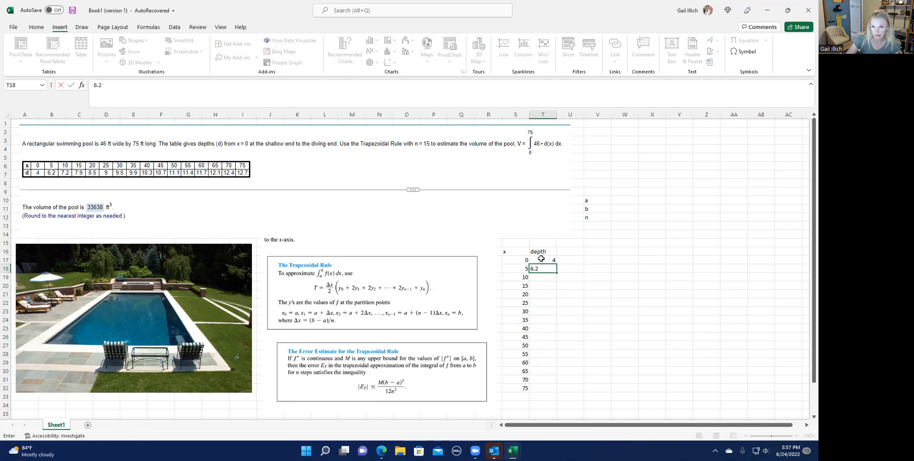
pyautogui.press('Return')
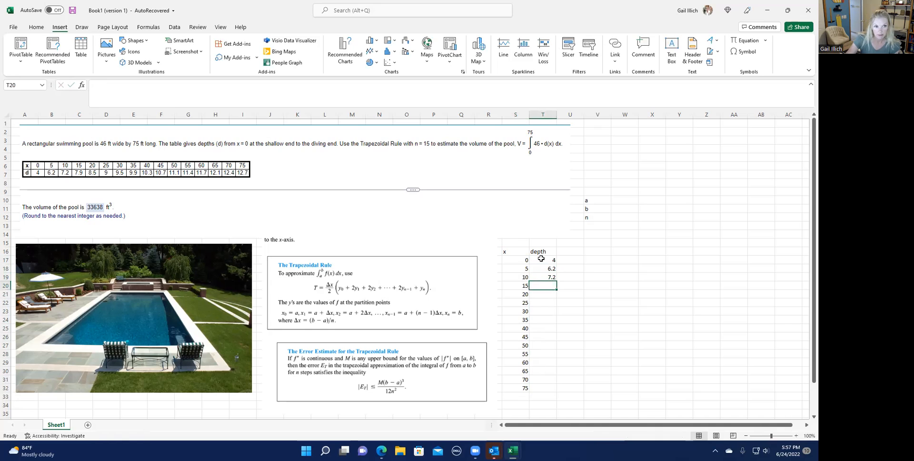
pyautogui.write('7.9')
pyautogui.click(542, 294)
pyautogui.write('8.5')
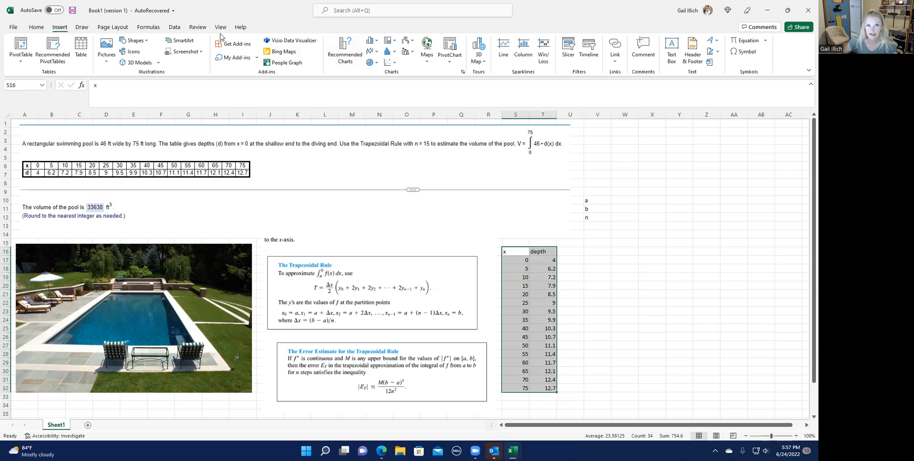
pyautogui.moveTo(387, 64)
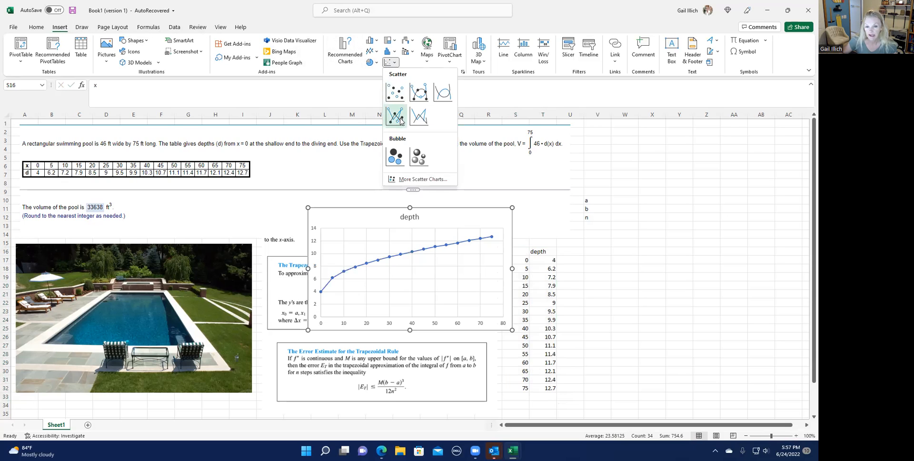
# - Insert a scatter chart with straight lines and markers plotting depth against x
pyautogui.click(394, 116)
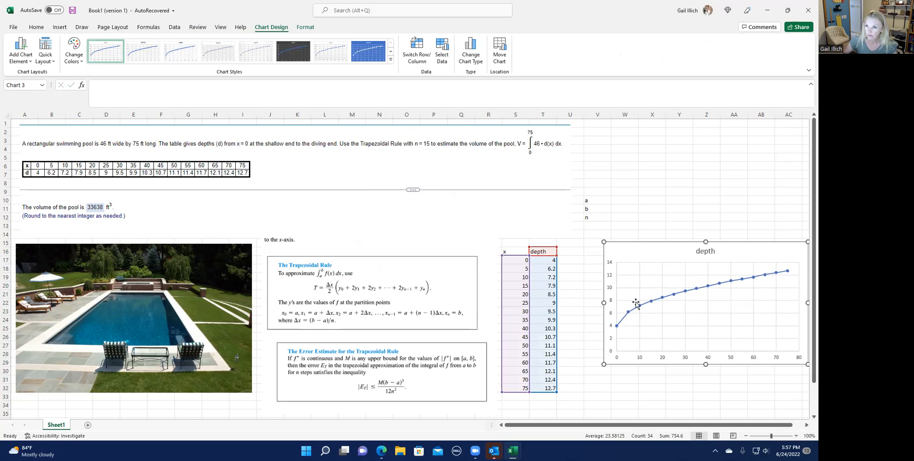
pyautogui.moveTo(630, 331)
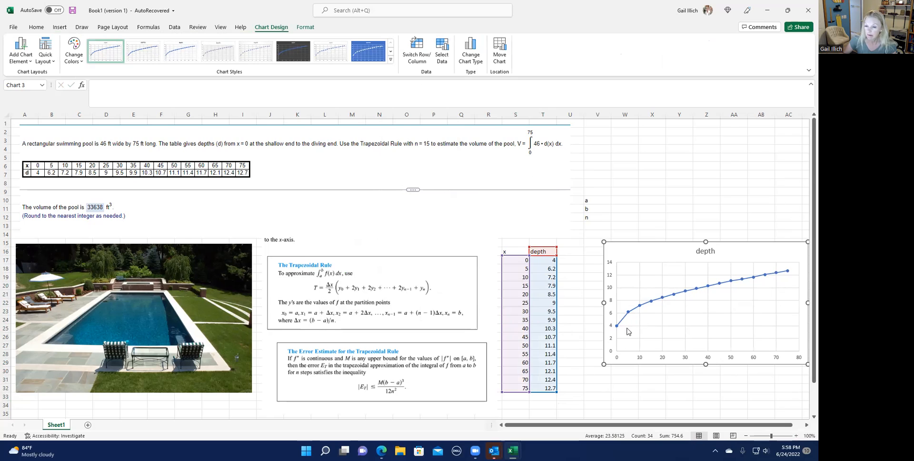
pyautogui.moveTo(639, 325)
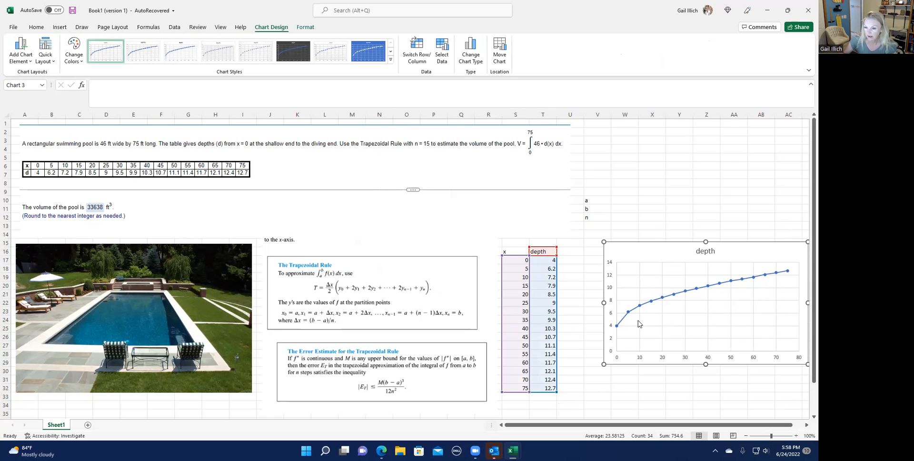
# - With the Draw pen, circle Δx in the Trapezoidal Rule formula and underline Δx = (b − a)/n
pyautogui.click(82, 26)
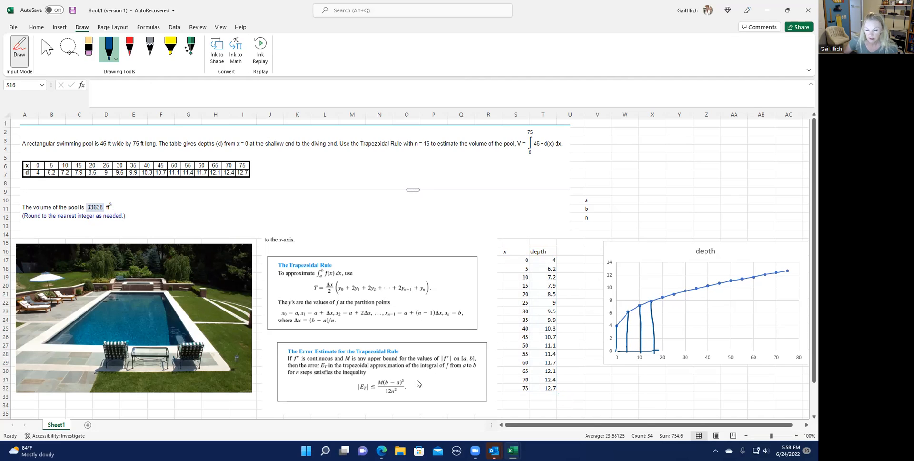
pyautogui.moveTo(329, 285)
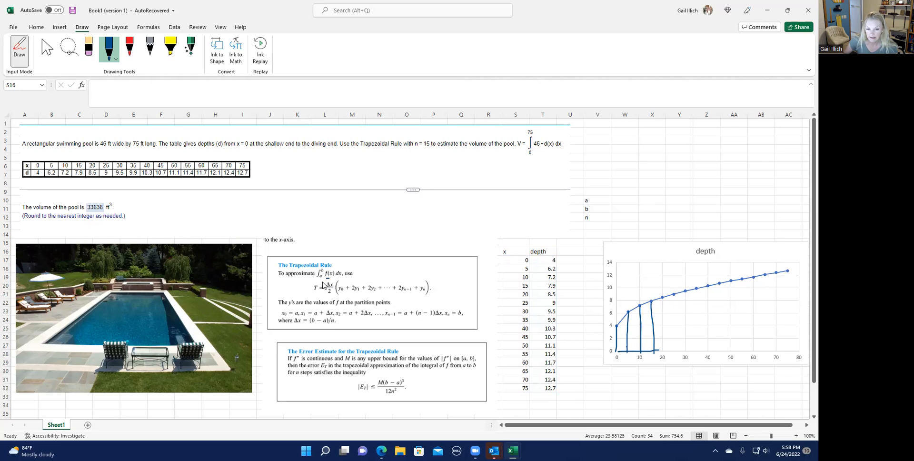
pyautogui.moveTo(322, 289); pyautogui.dragTo(332, 285)
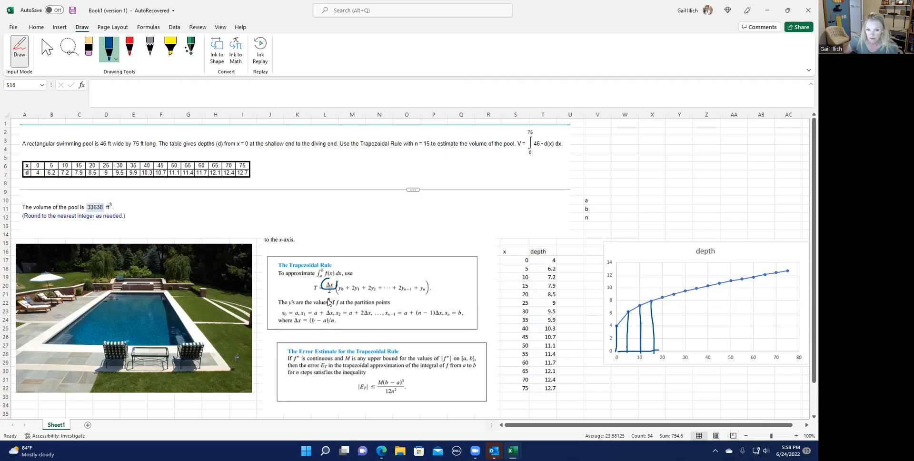
pyautogui.moveTo(379, 313)
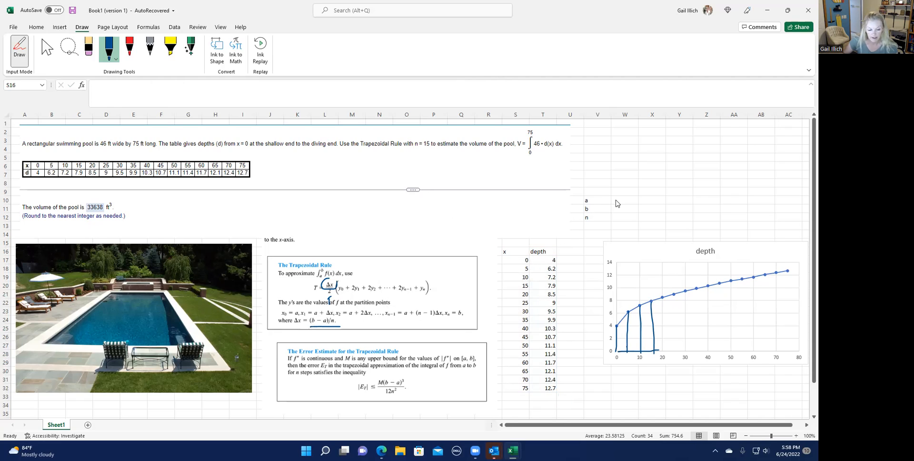
# - Enter b = 75 and n = 15 and label the next row 'delta x'
pyautogui.click(625, 208)
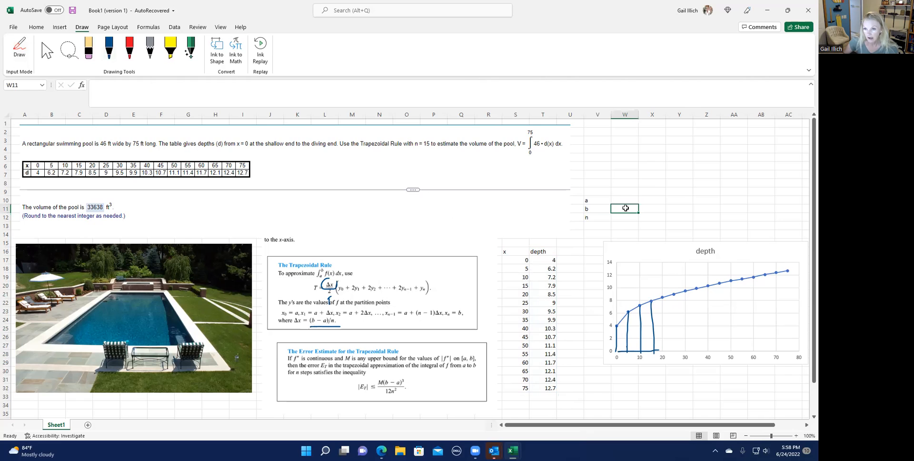
pyautogui.write('75')
pyautogui.click(597, 225)
pyautogui.write('d')
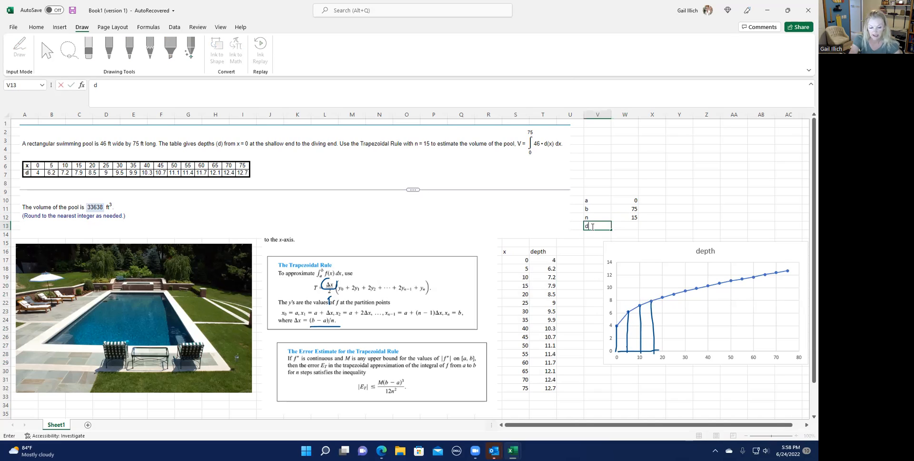
pyautogui.write('elta x')
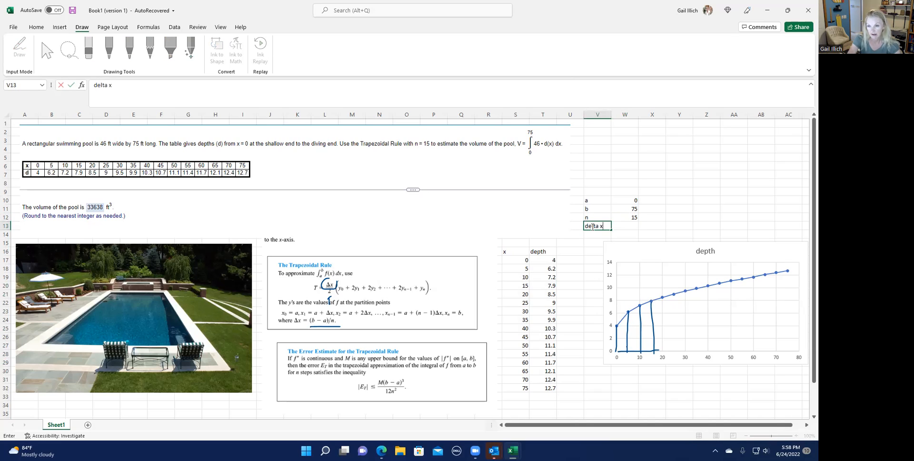
# - Compute delta x as =(W11-W10)/W12, giving 5
pyautogui.click(625, 225)
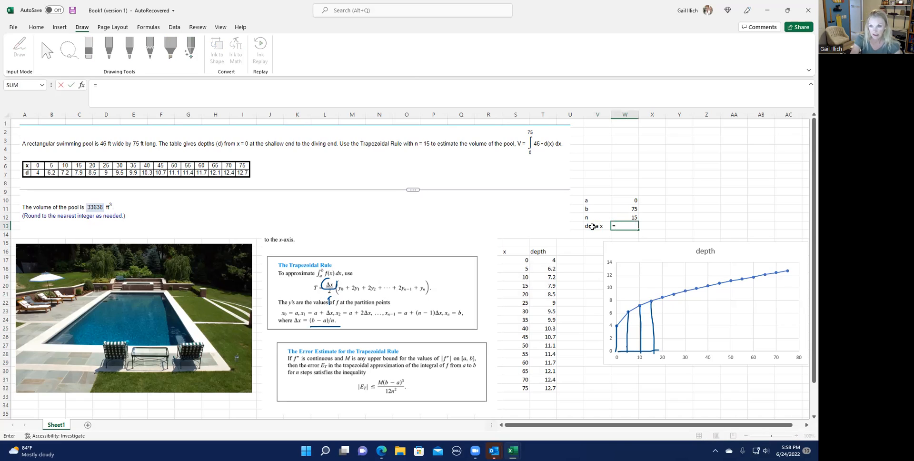
pyautogui.write('=(')
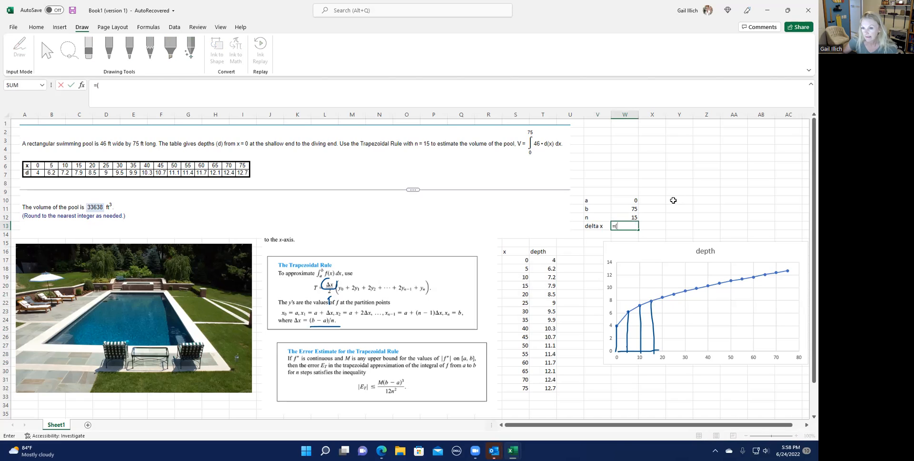
pyautogui.click(624, 208)
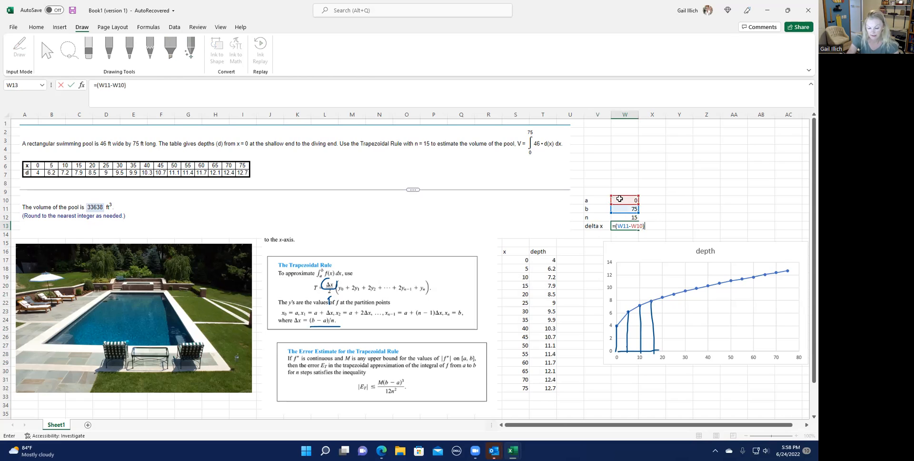
pyautogui.write('/')
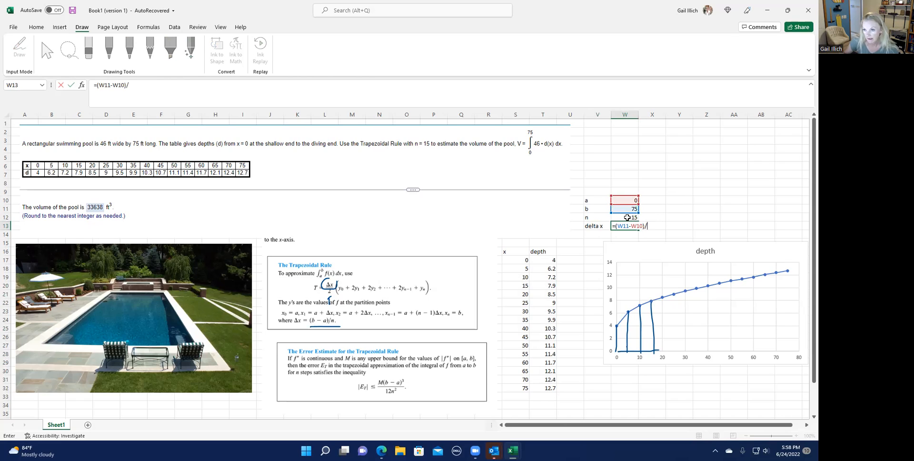
pyautogui.press('Return')
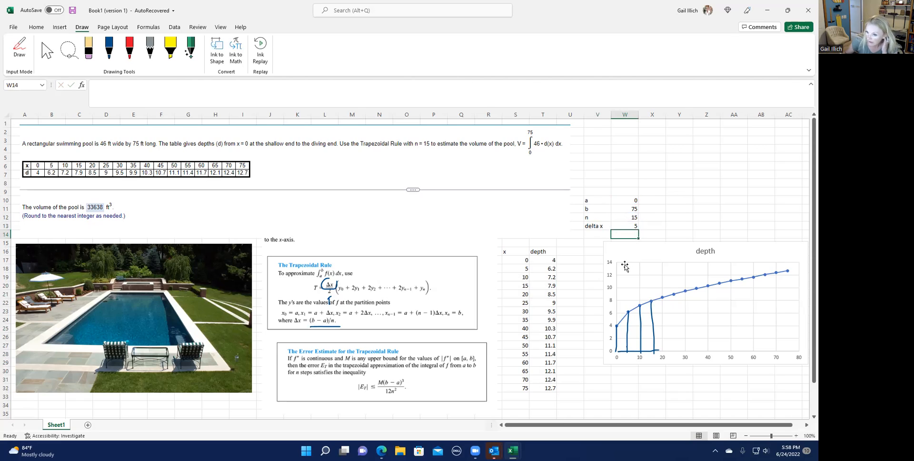
pyautogui.moveTo(331, 292)
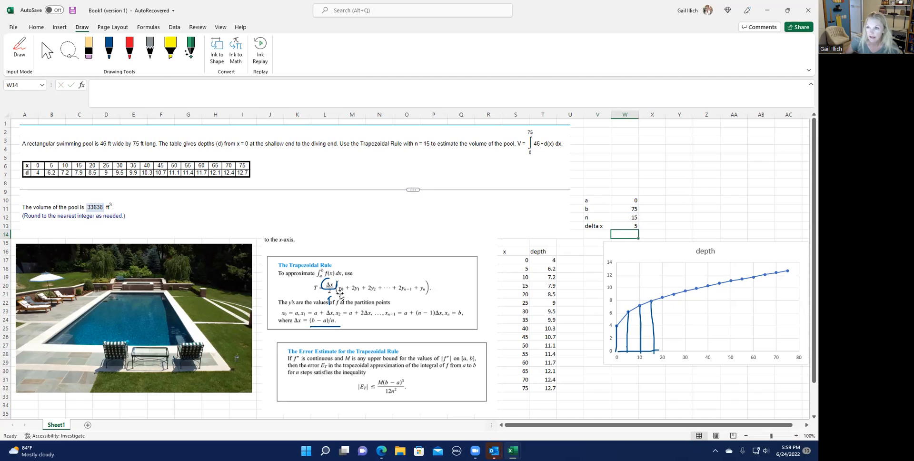
pyautogui.moveTo(404, 312)
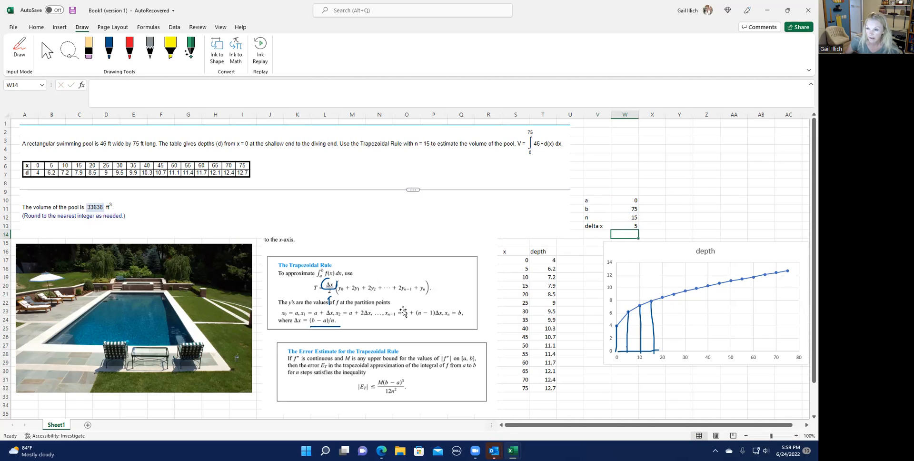
pyautogui.click(543, 259)
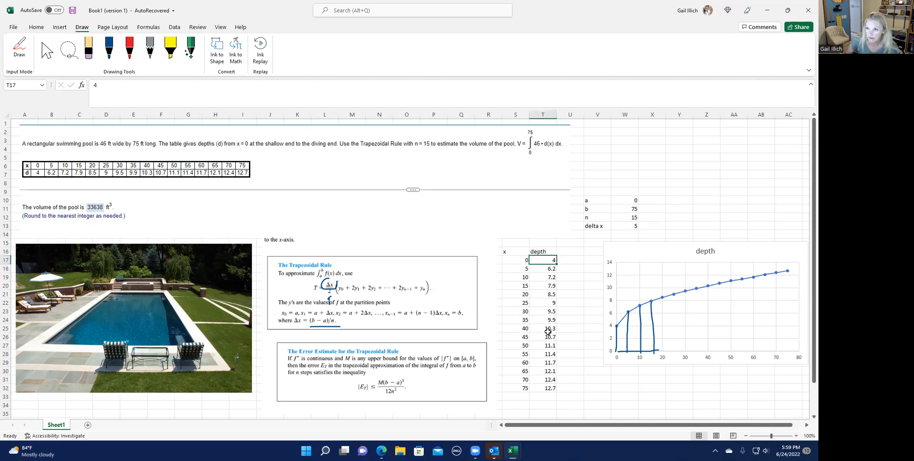
pyautogui.moveTo(343, 285)
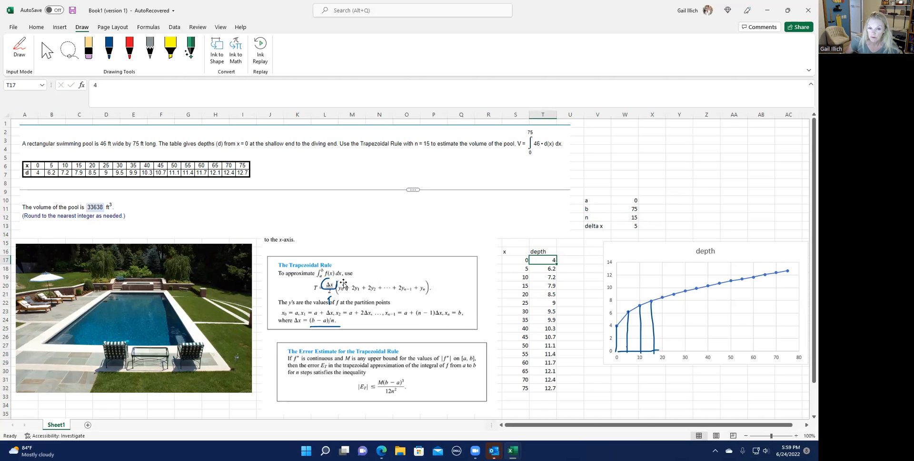
pyautogui.moveTo(341, 294)
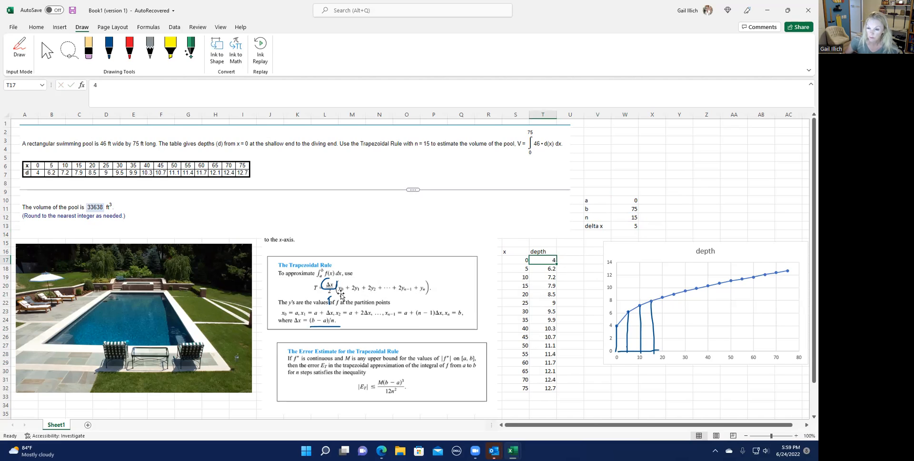
pyautogui.moveTo(634, 345)
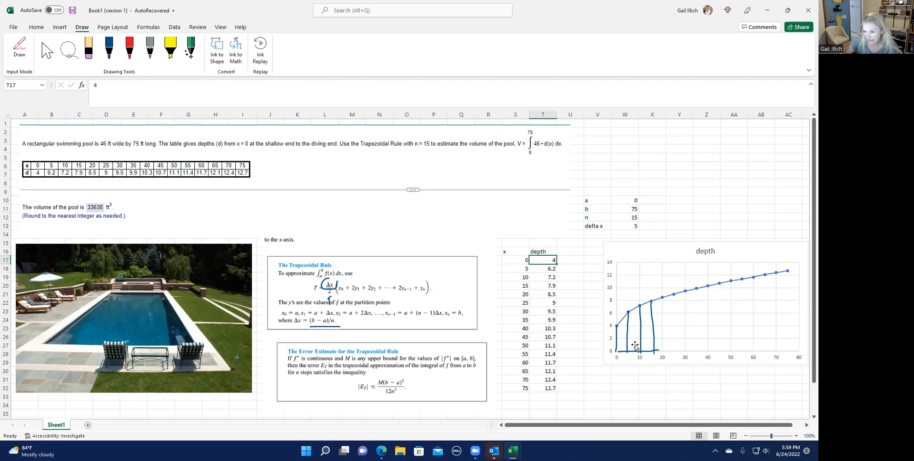
pyautogui.moveTo(622, 329)
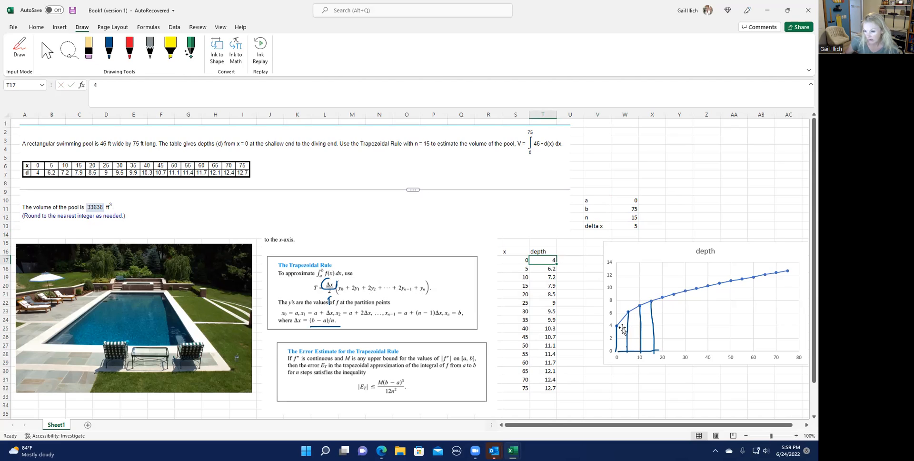
pyautogui.moveTo(635, 345)
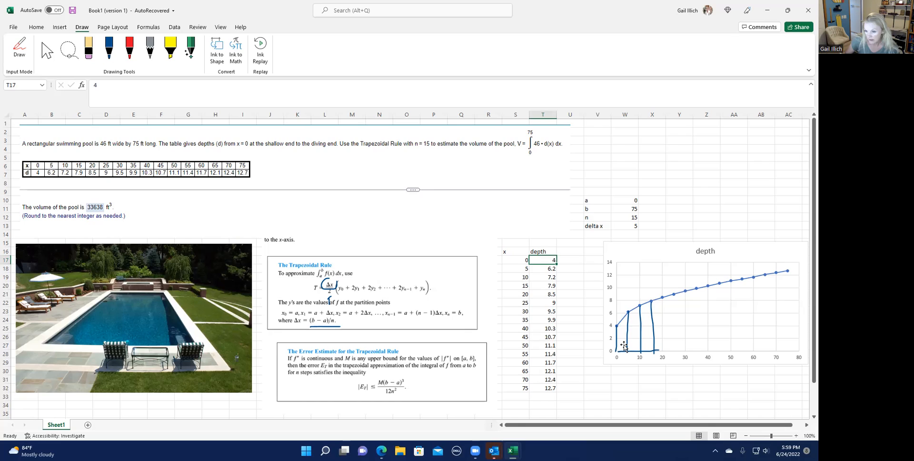
pyautogui.moveTo(626, 354)
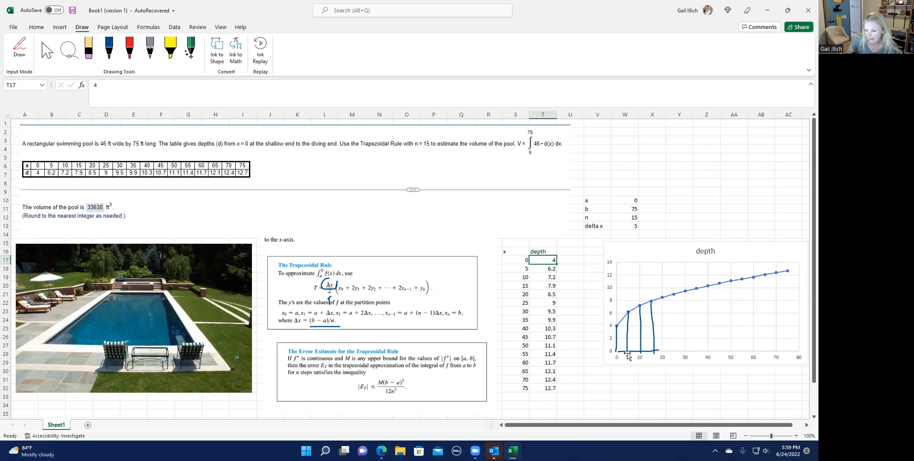
pyautogui.moveTo(637, 348)
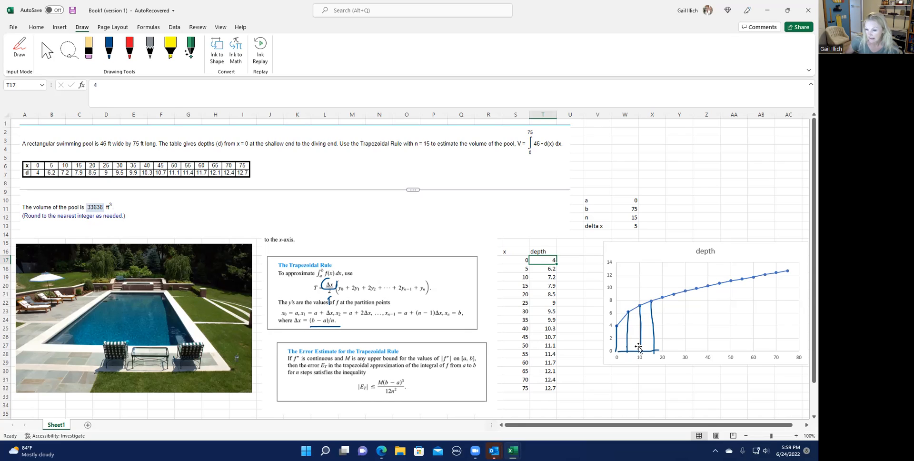
pyautogui.moveTo(779, 292)
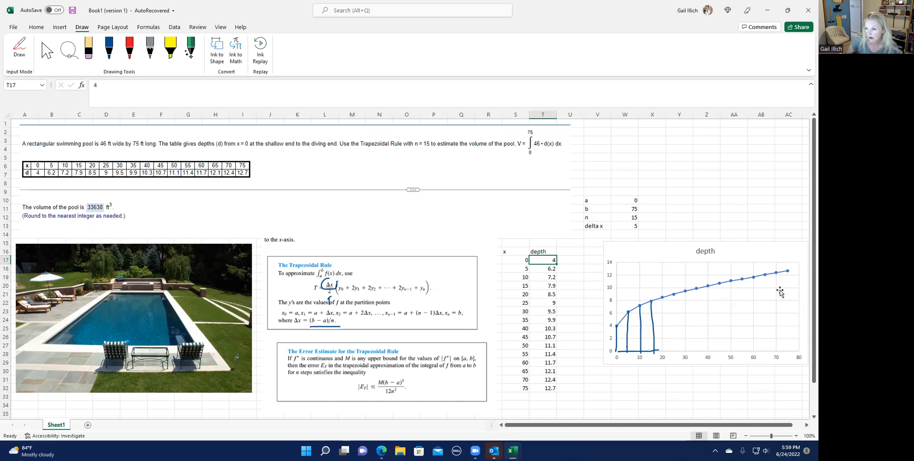
pyautogui.moveTo(790, 344)
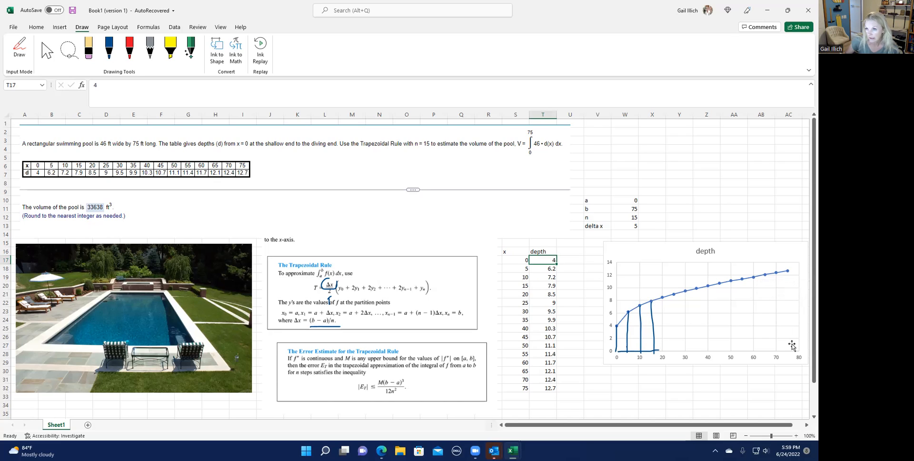
# - Head a new column beside depth with the title 'Trap intermediate'
pyautogui.click(570, 260)
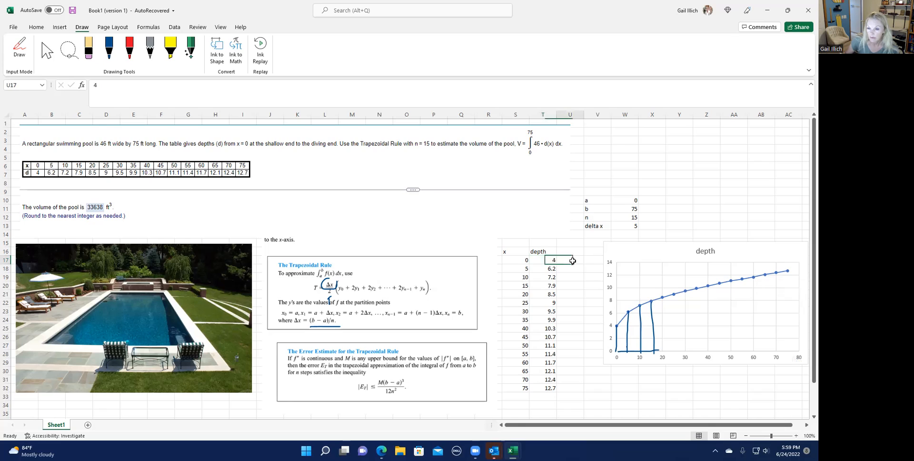
pyautogui.click(570, 251)
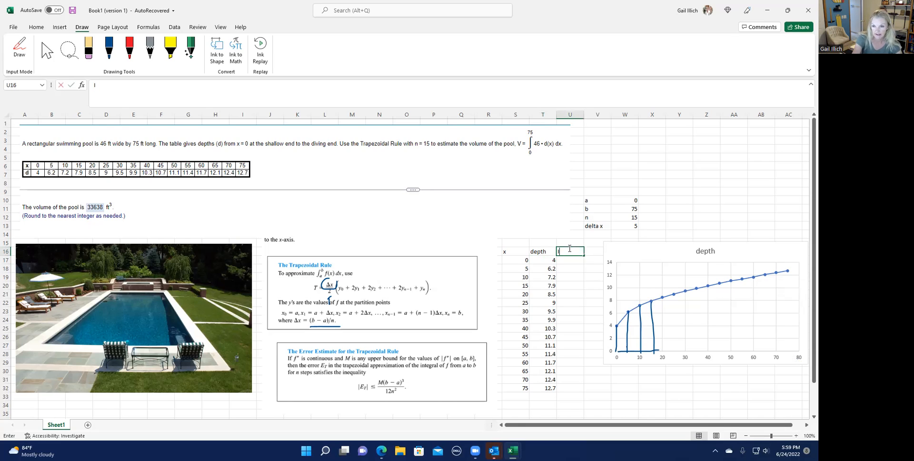
pyautogui.write('Inte')
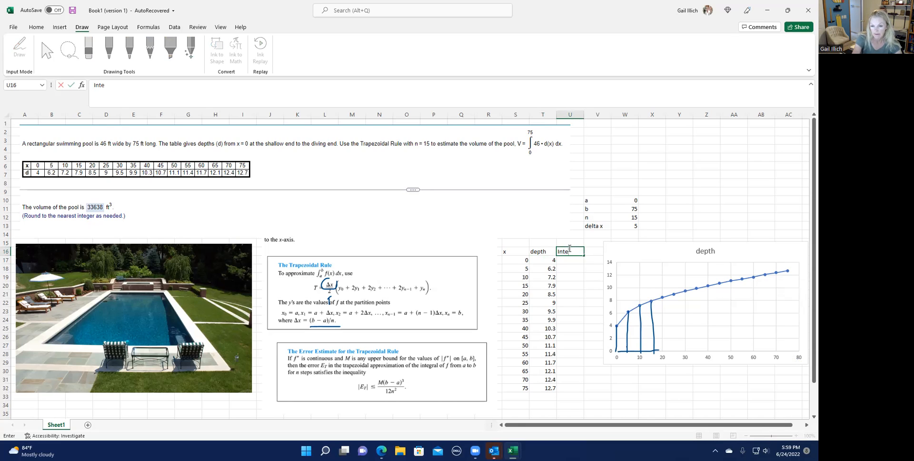
pyautogui.press('Backspace')
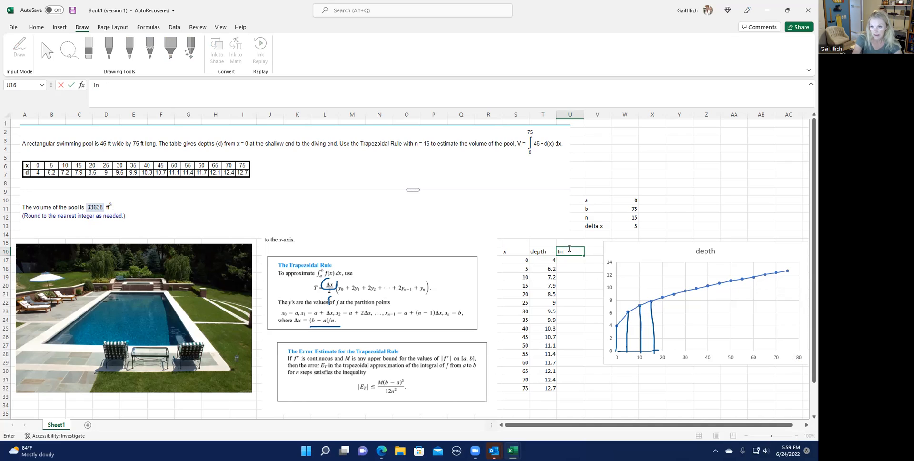
pyautogui.write('Trap')
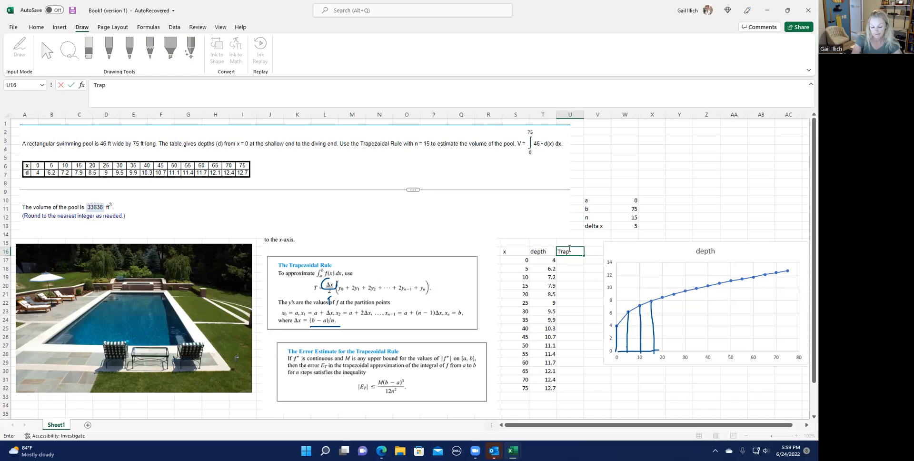
pyautogui.write('interme')
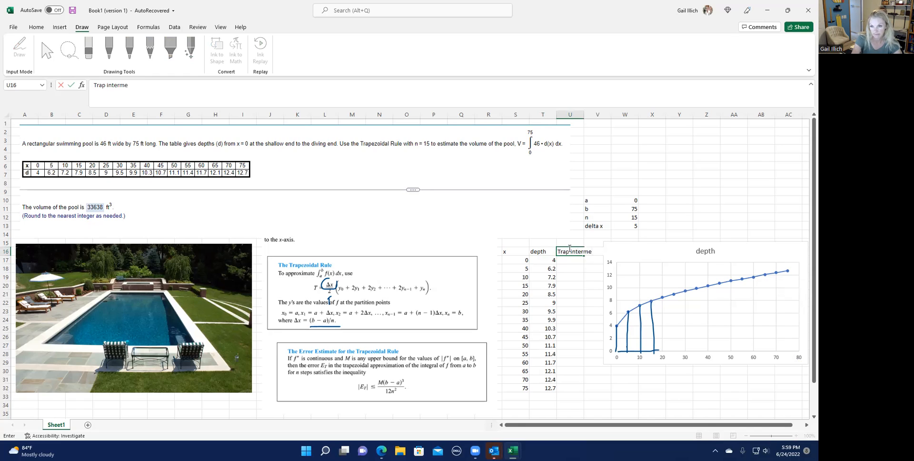
pyautogui.write('diate')
pyautogui.click(570, 269)
pyautogui.write('=')
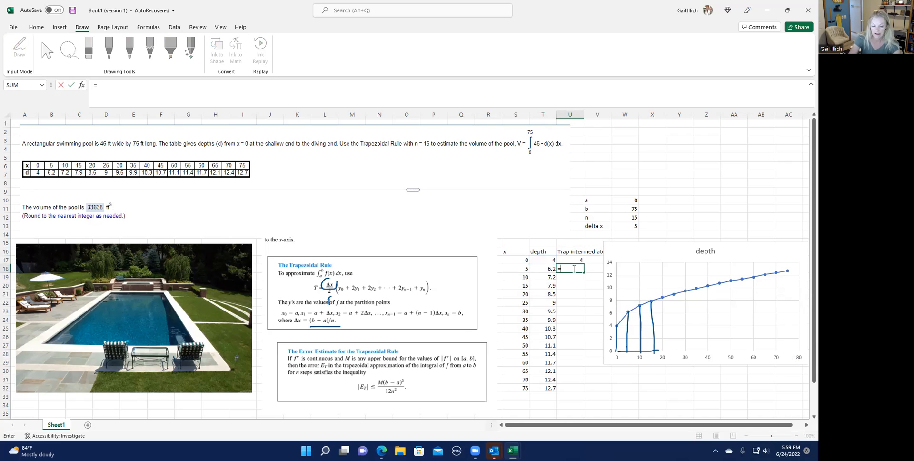
# - Double the second depth with =2*T18, giving 12.4
pyautogui.write('2*T18')
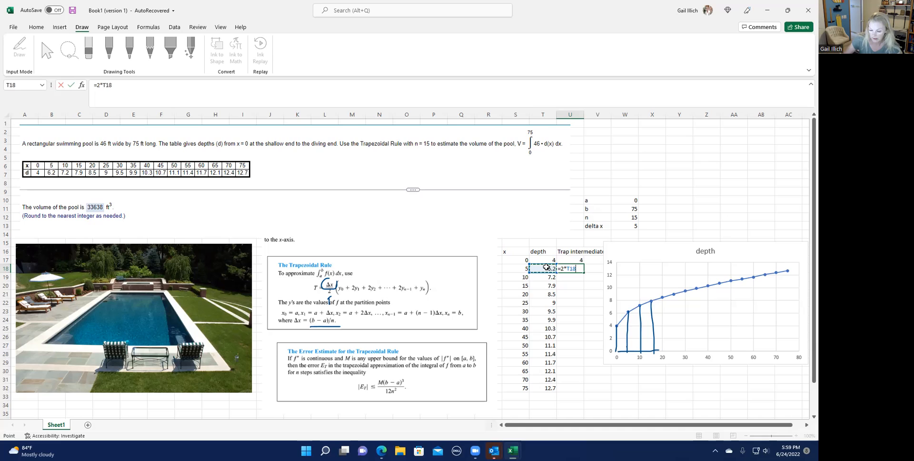
pyautogui.press('Return')
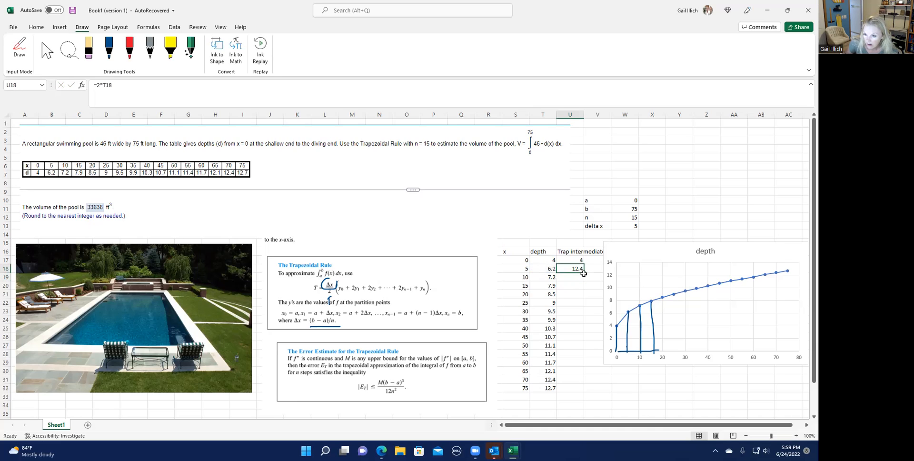
pyautogui.moveTo(585, 274)
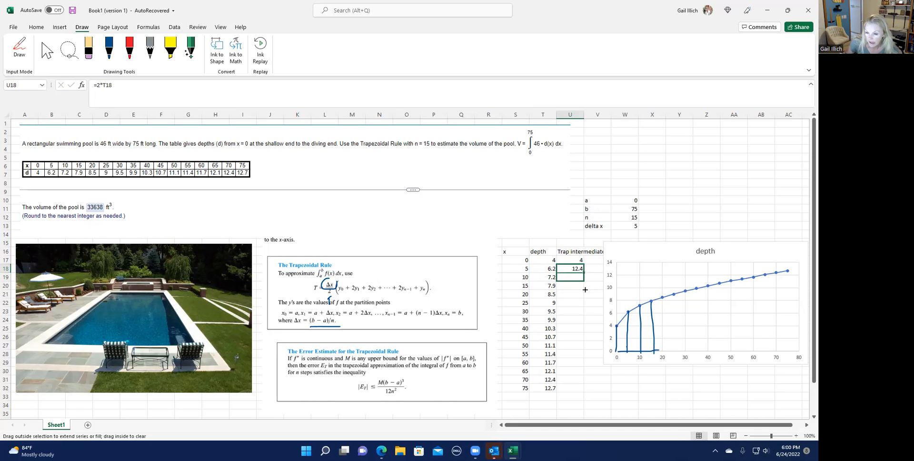
# - Copy the doubling formula down the intermediate column to 24.8 and check the copied formulas
pyautogui.moveTo(574, 268); pyautogui.dragTo(574, 379)
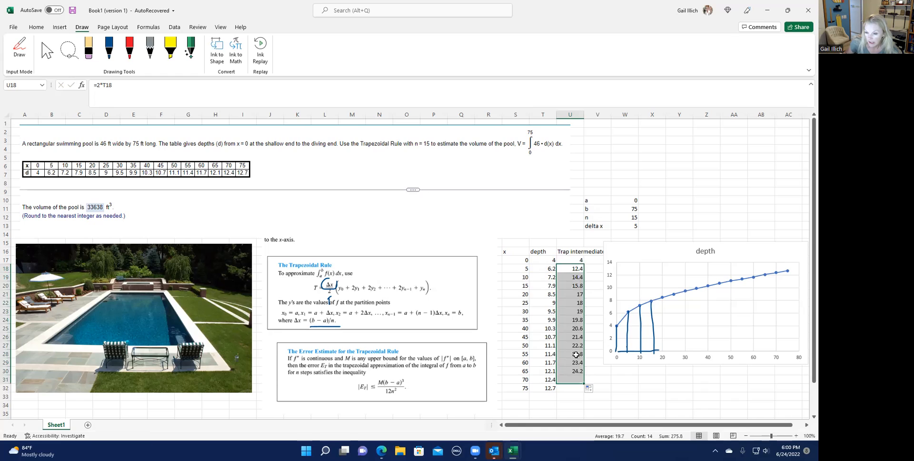
pyautogui.click(570, 276)
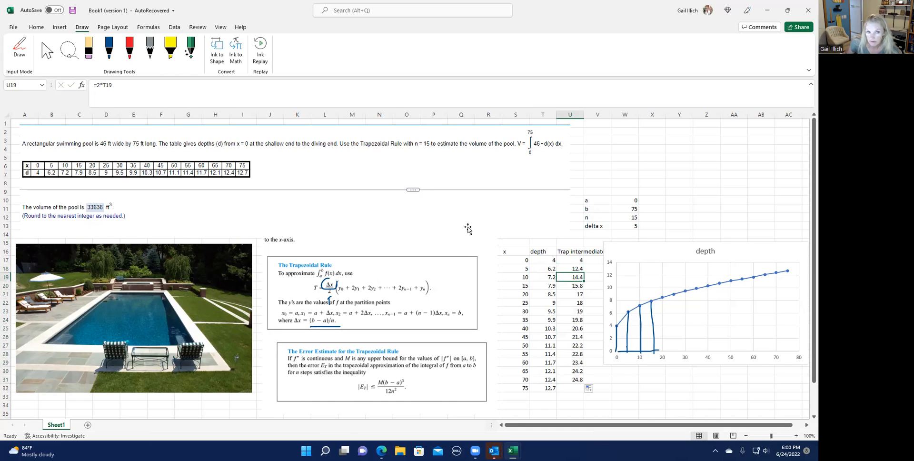
pyautogui.moveTo(106, 90)
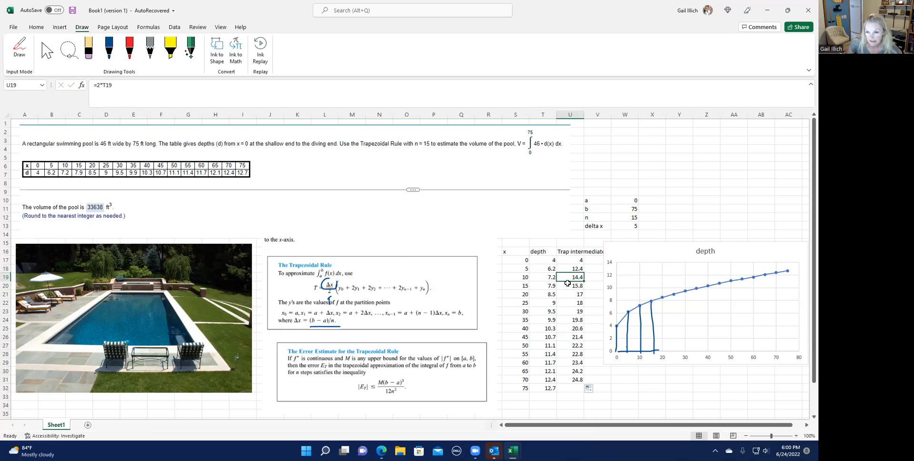
pyautogui.click(577, 285)
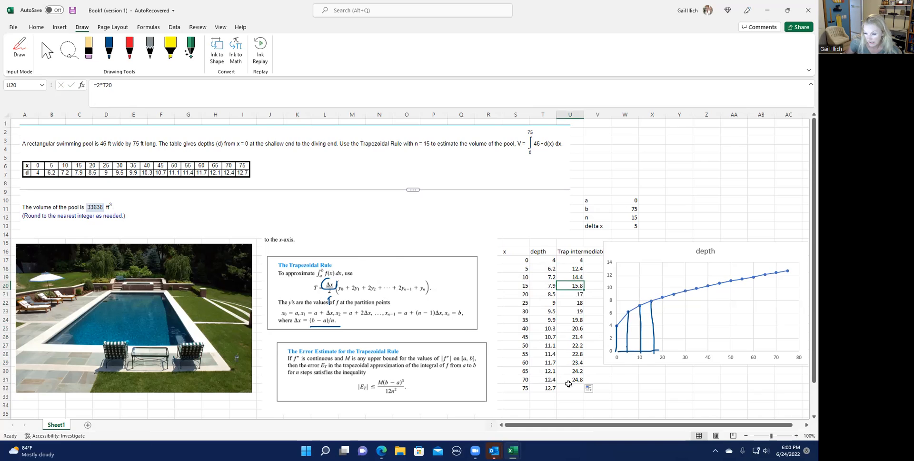
pyautogui.click(570, 387)
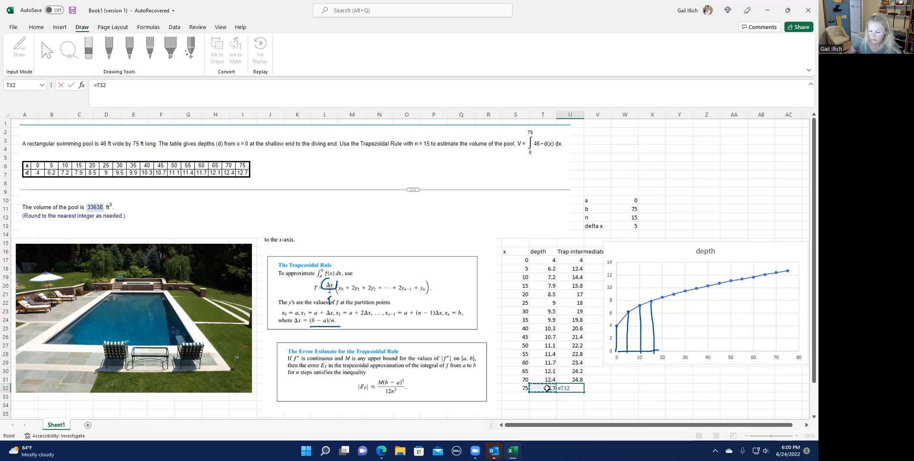
# - End the intermediate column with the final depth =T32, 12.7
pyautogui.press('Return')
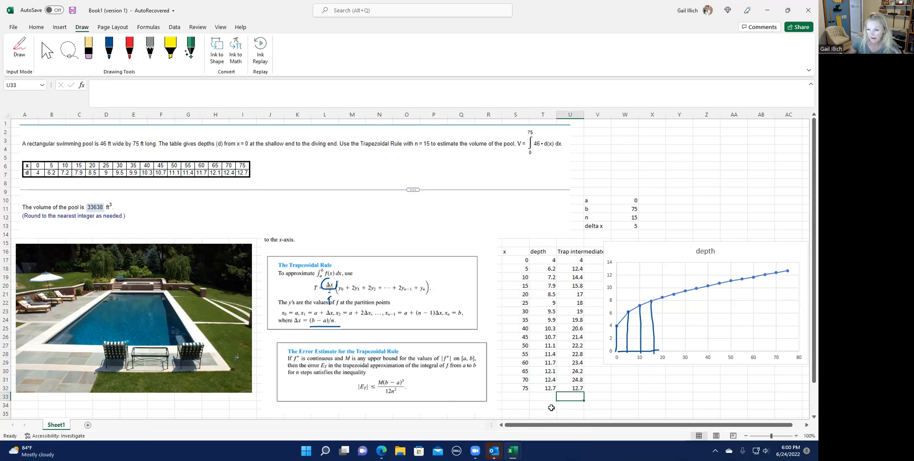
pyautogui.click(515, 404)
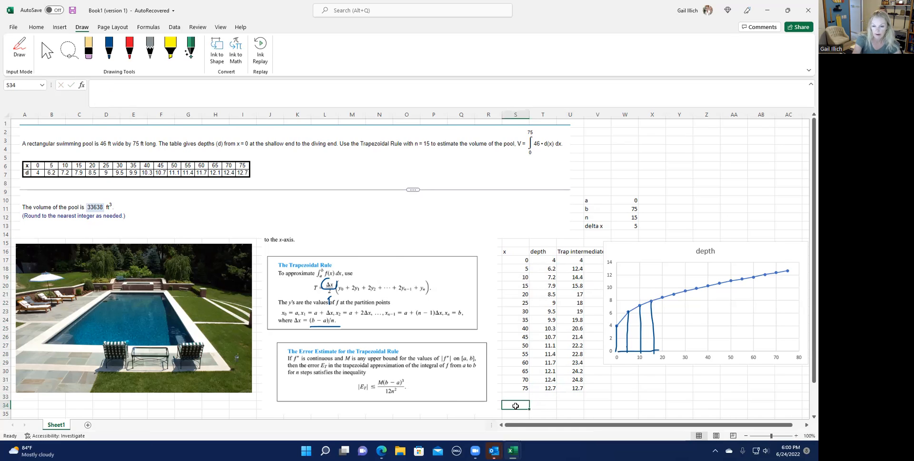
# - Label a Trap row and compute =W13/2*SUM(U17:U32), giving 731.25
pyautogui.write('Tra')
pyautogui.click(543, 405)
pyautogui.write('=')
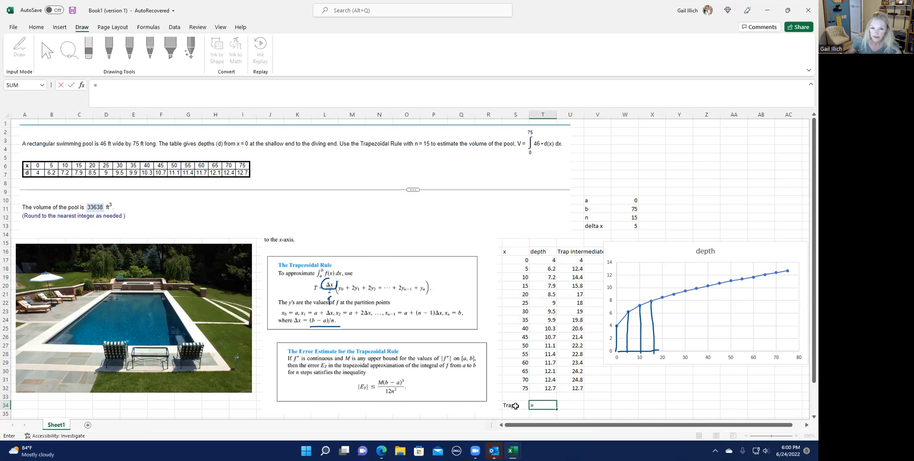
pyautogui.moveTo(380, 296)
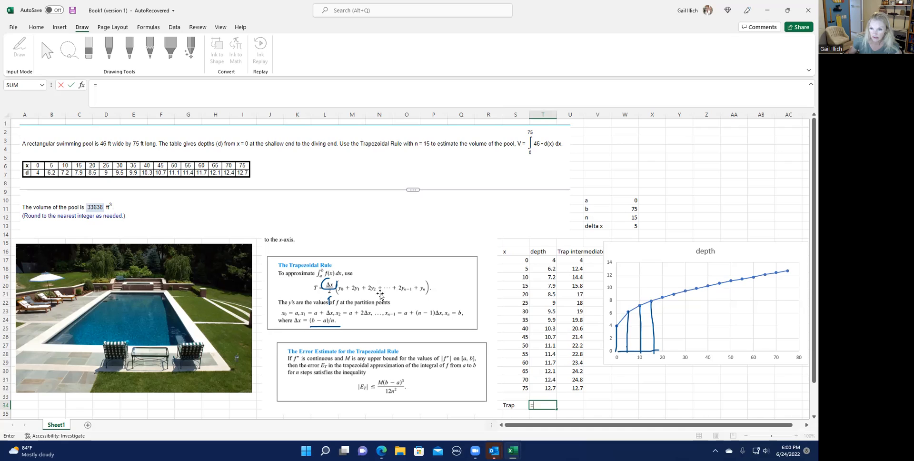
pyautogui.click(624, 225)
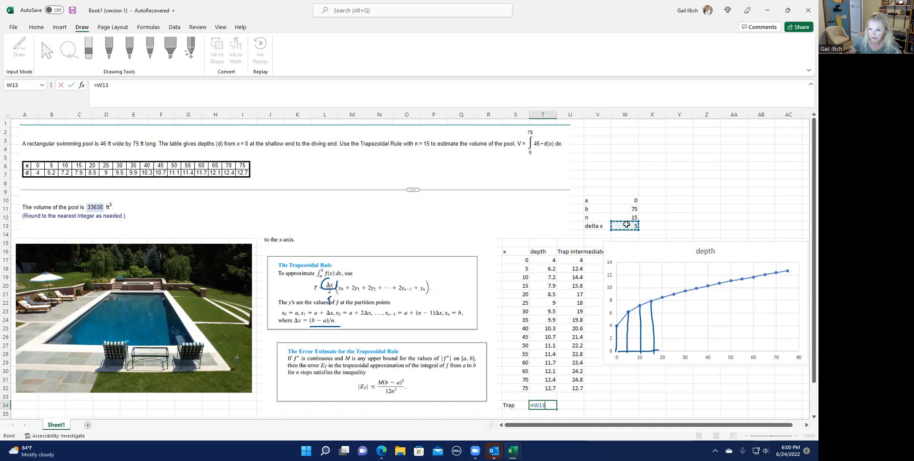
pyautogui.write('/')
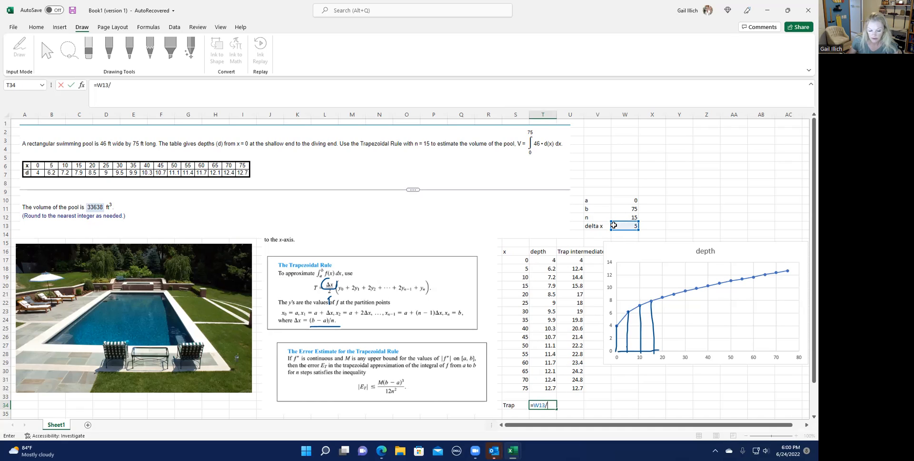
pyautogui.write('2*')
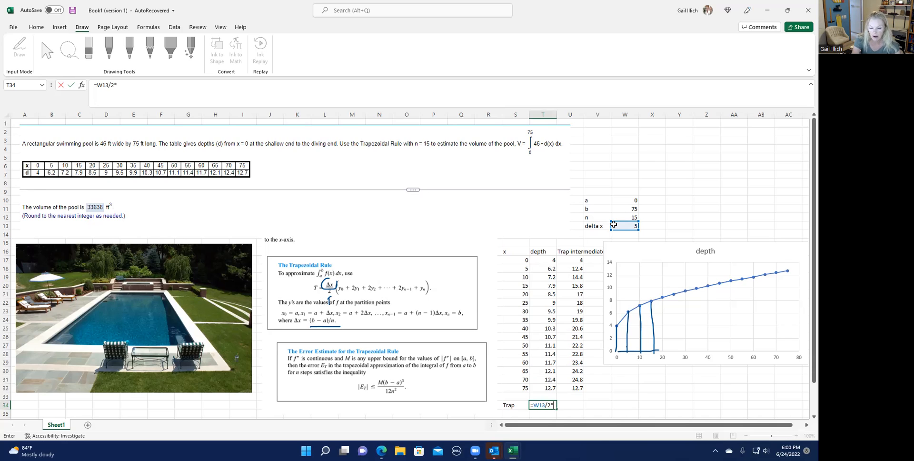
pyautogui.write('sum(')
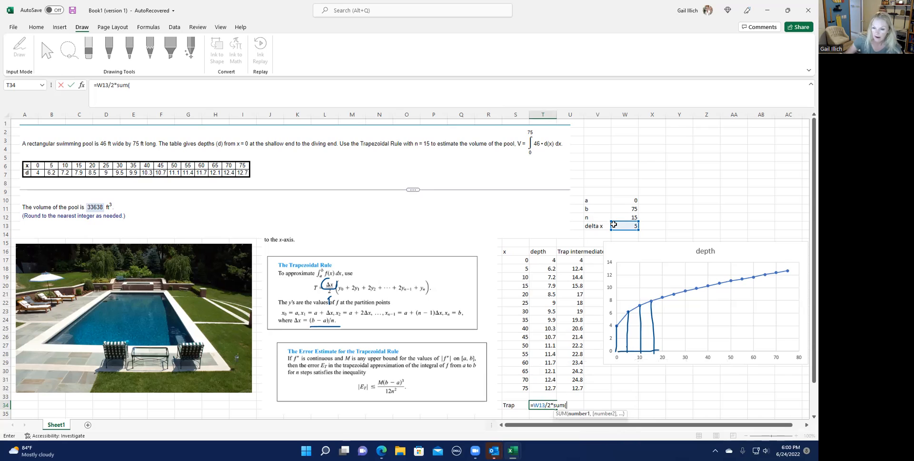
pyautogui.moveTo(576, 260); pyautogui.dragTo(577, 294)
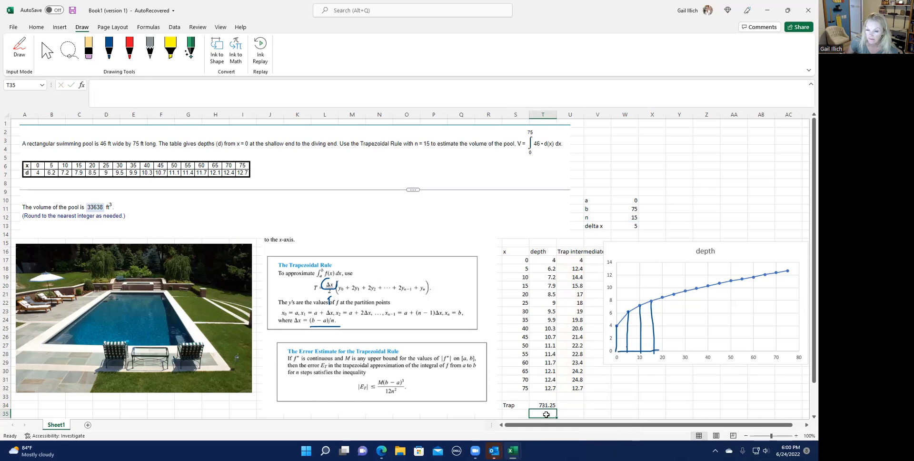
pyautogui.moveTo(572, 223)
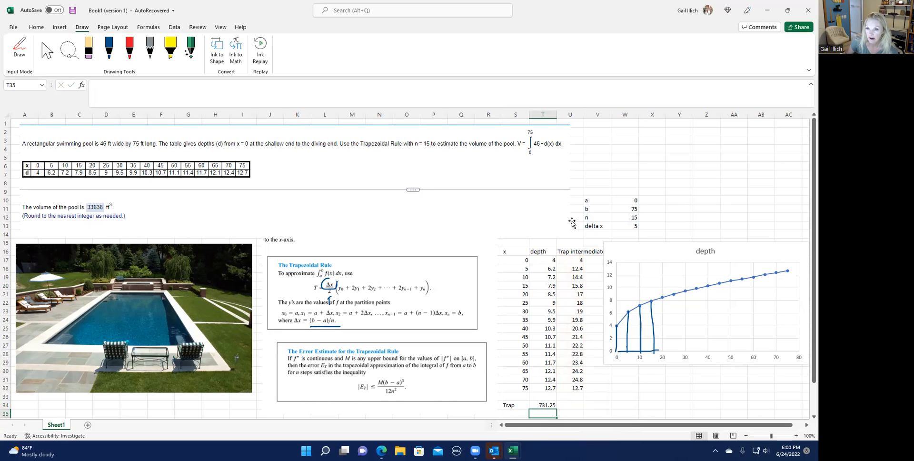
pyautogui.moveTo(541, 145)
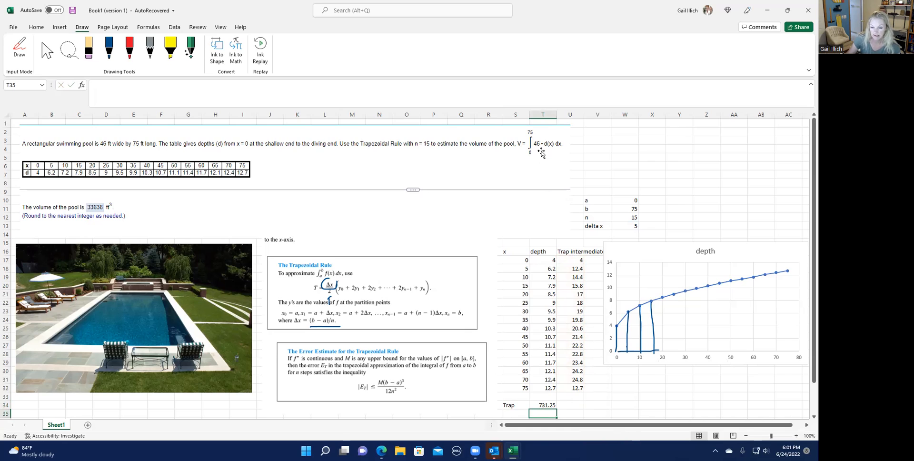
pyautogui.moveTo(512, 450)
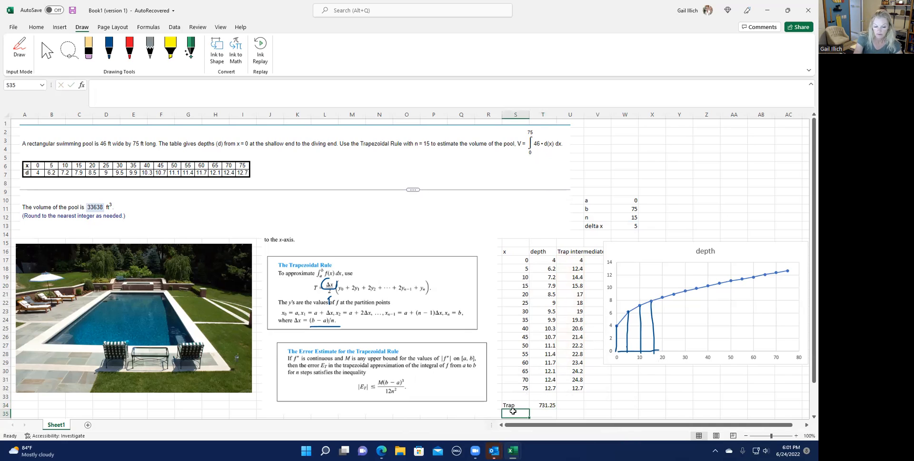
# - Label a Volume row computing =T34*46, giving 33637.5, and select the result
pyautogui.write('Volume')
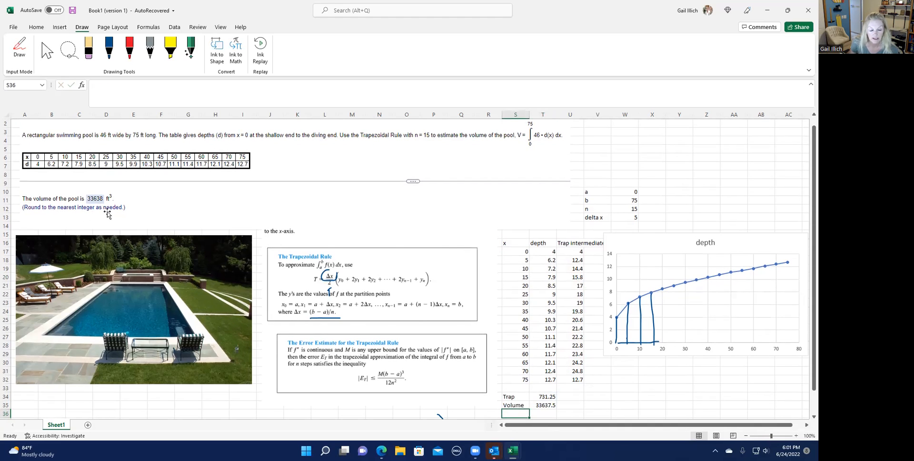
pyautogui.click(544, 404)
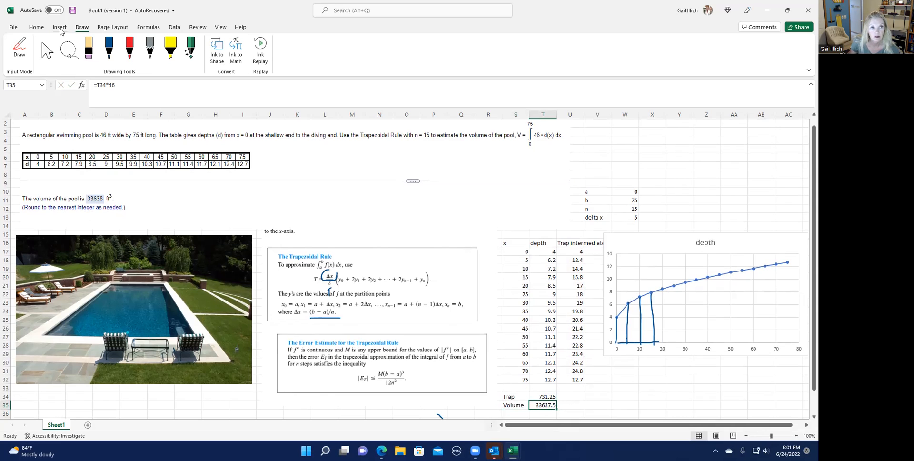
# - Use Home > Decrease Decimal to show the Volume rounded to 33638
pyautogui.click(36, 27)
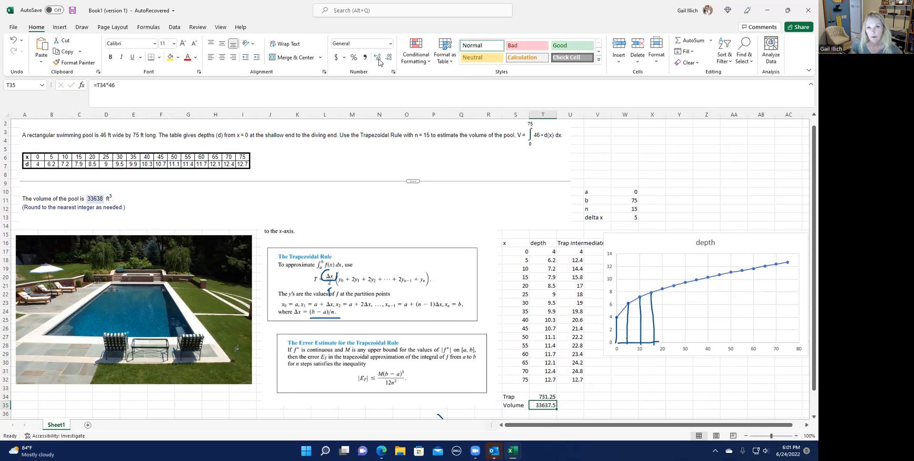
pyautogui.click(378, 57)
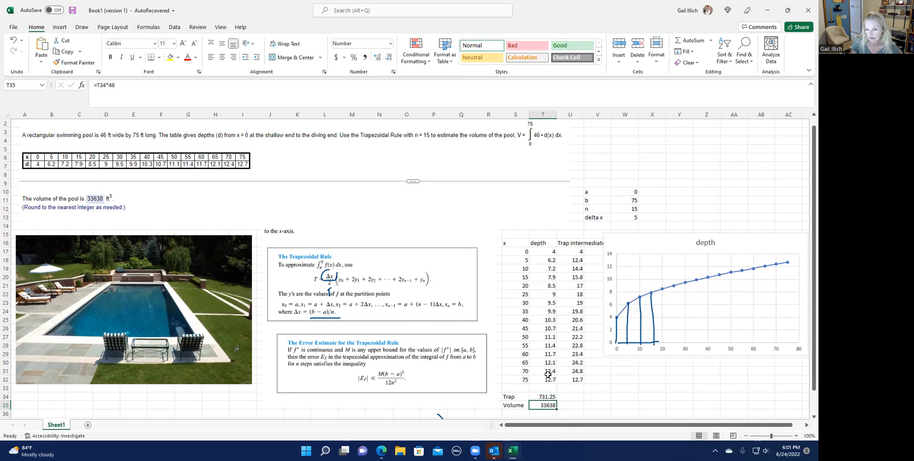
pyautogui.moveTo(561, 392)
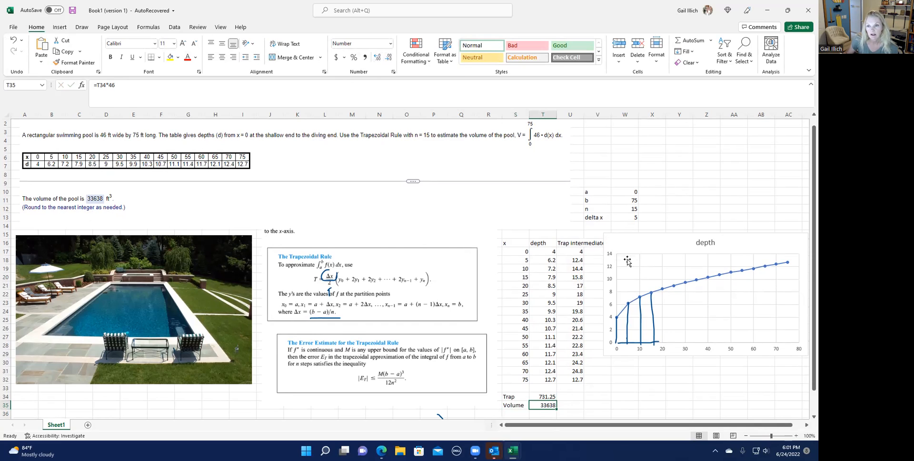
pyautogui.moveTo(799, 233)
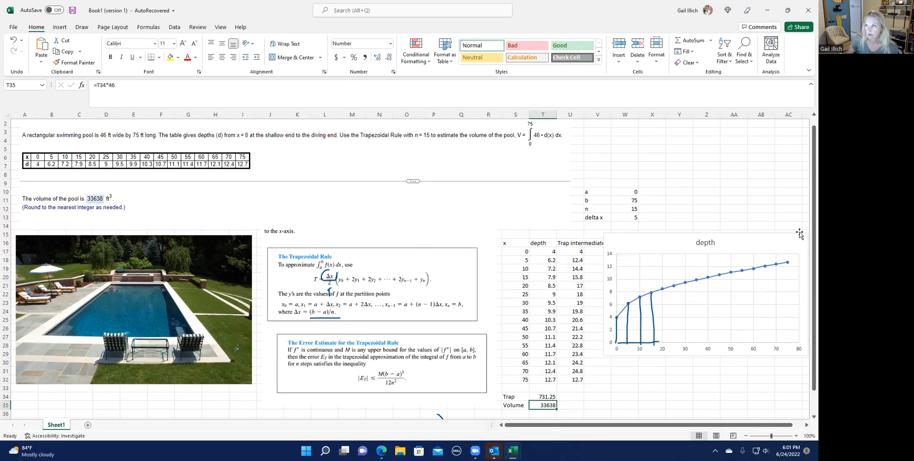